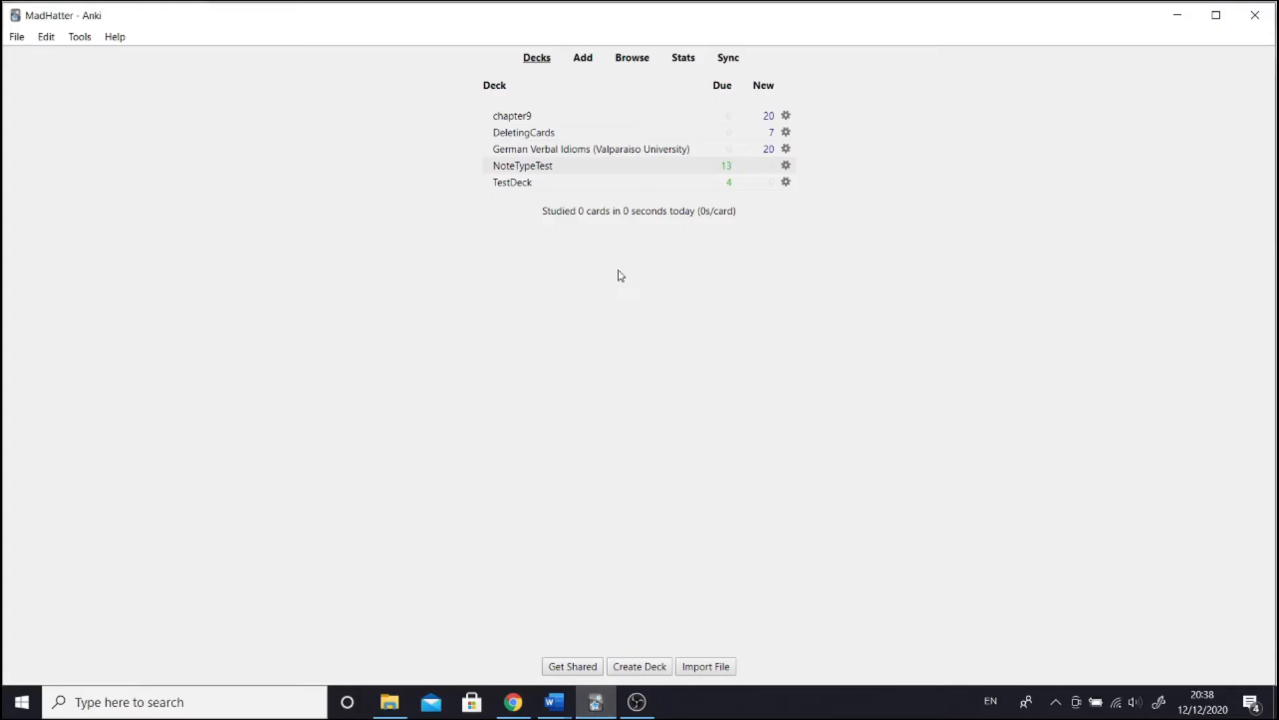
- Insert apples.jpg into the Back Extra field of a new NoteTypeTest note, appearing oversized
click(582, 58)
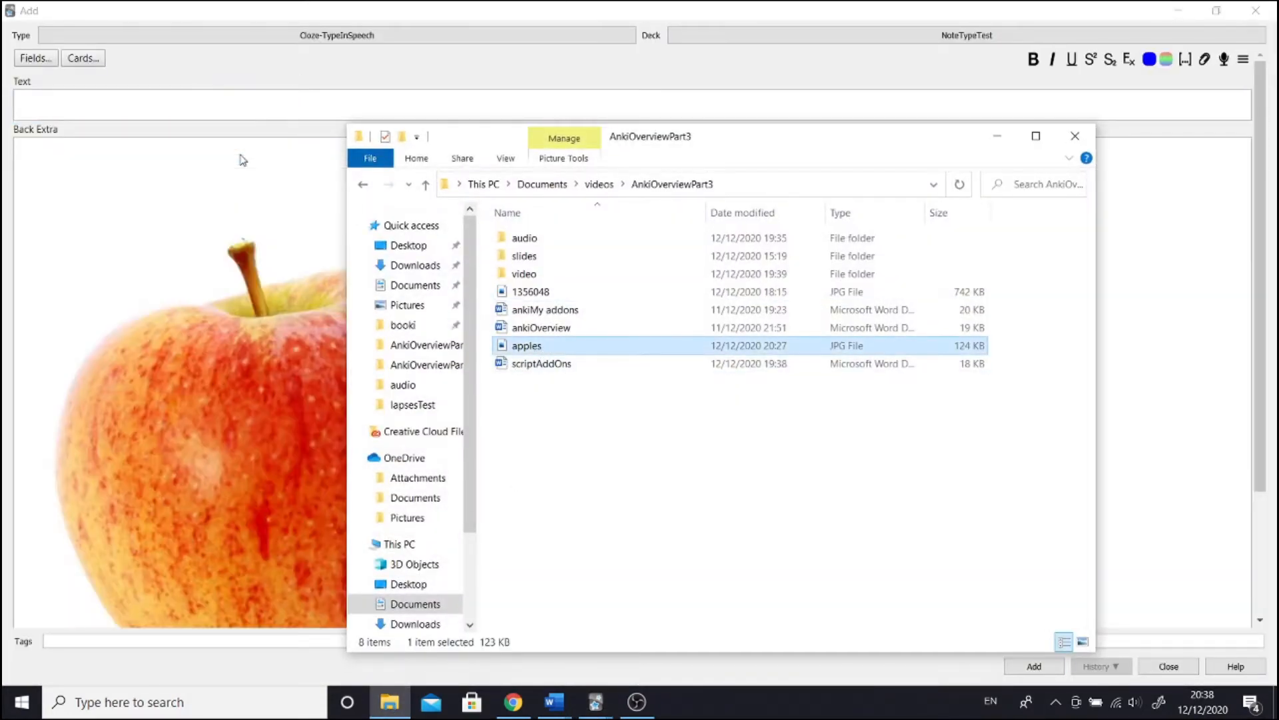
double_click(527, 345)
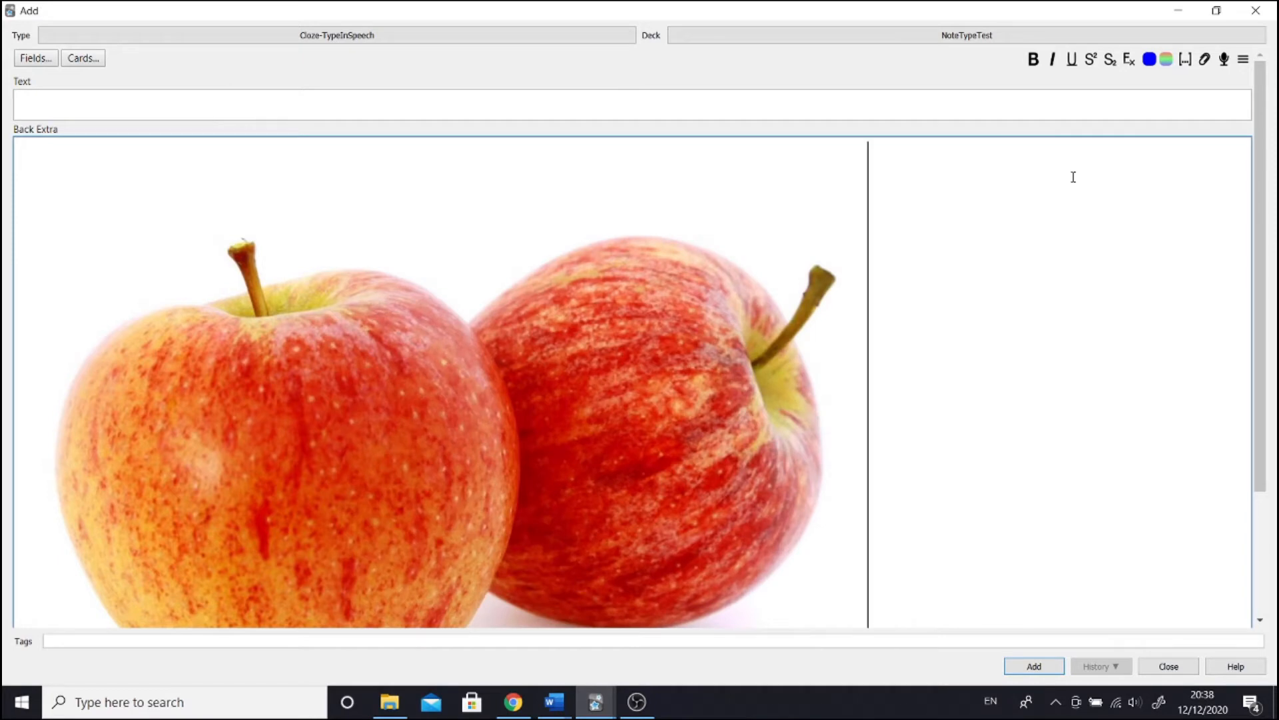
- Switch to Chrome and open AnkiWeb's list of Anki 2.1 add-ons from the search results
click(512, 703)
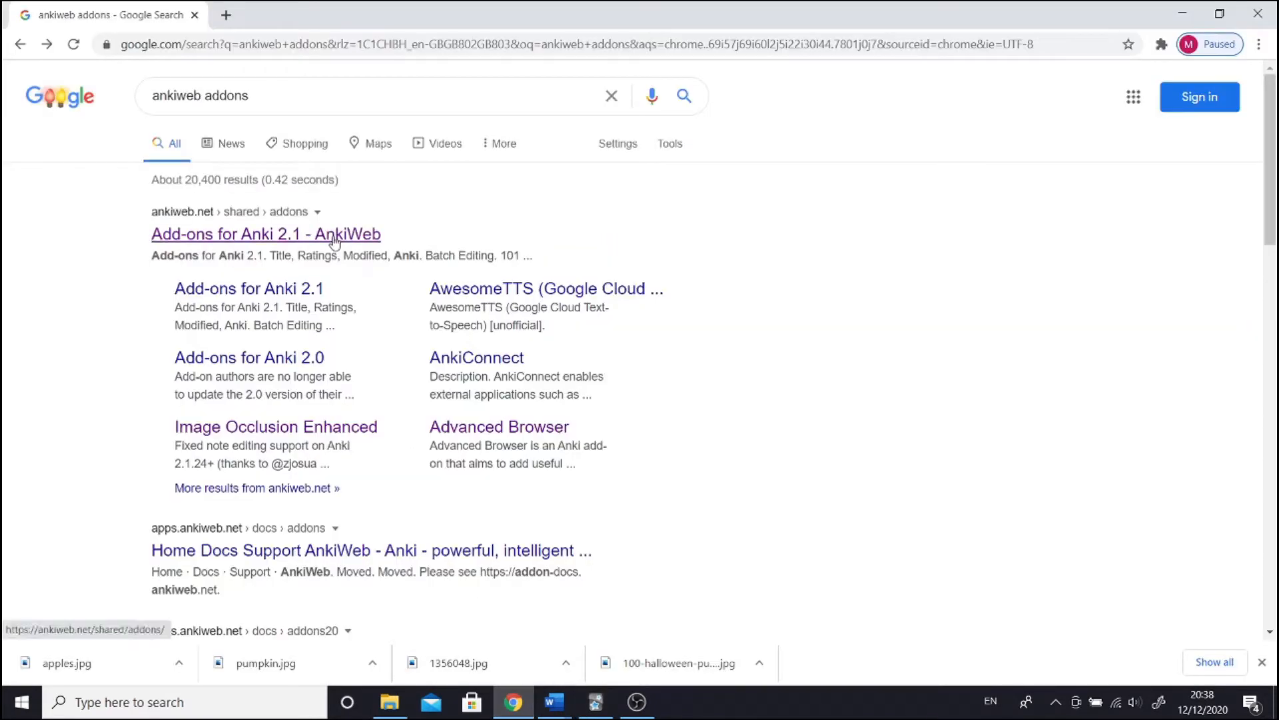
click(267, 235)
text(resize)
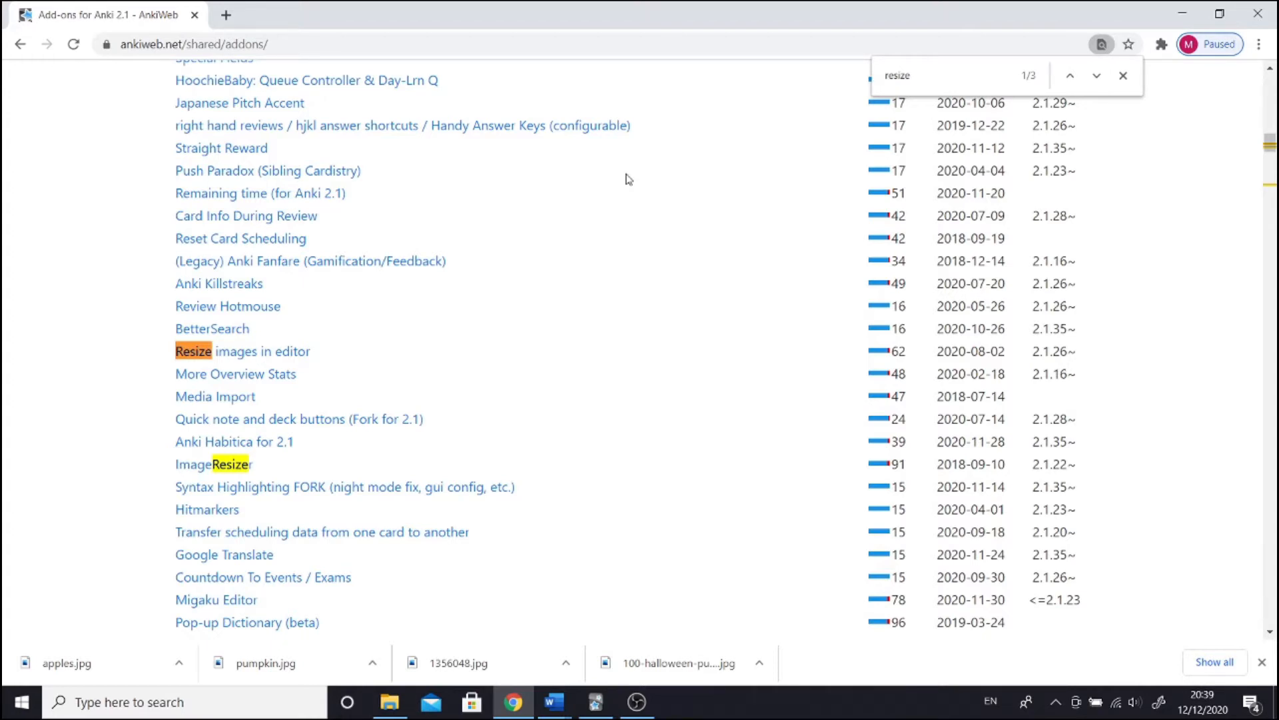
mouse_move(437, 242)
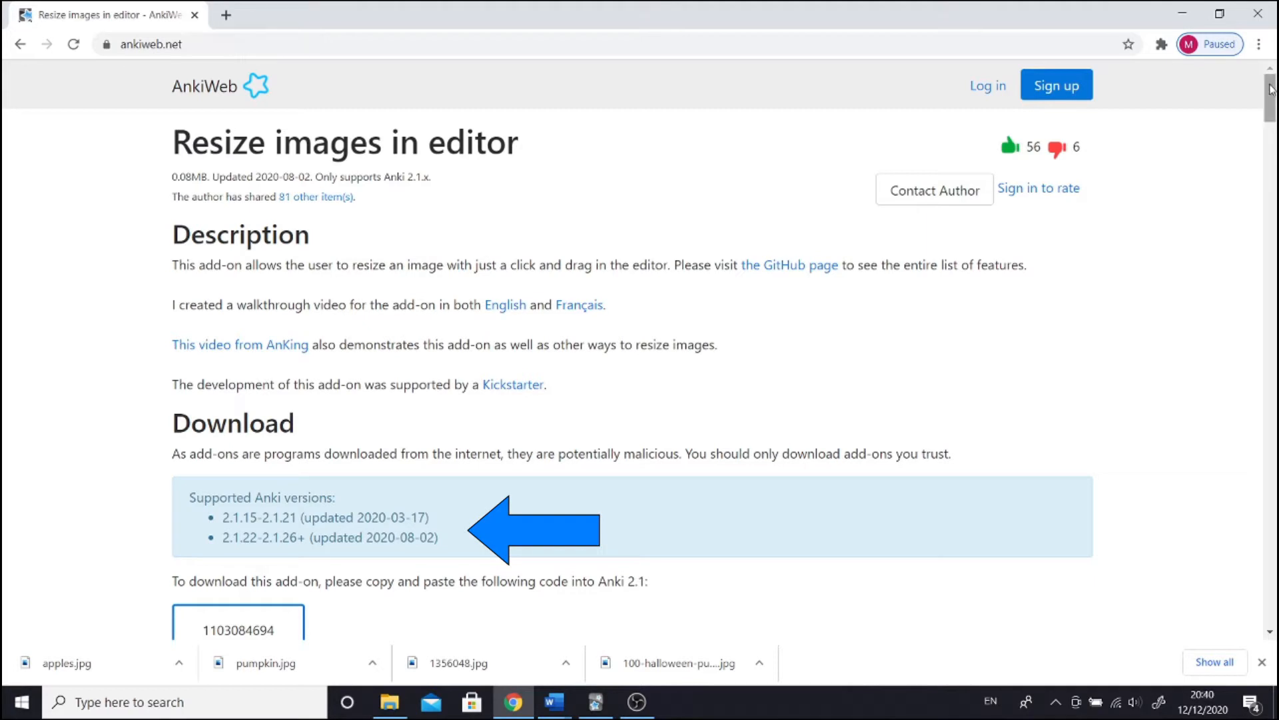
scroll(down, 3)
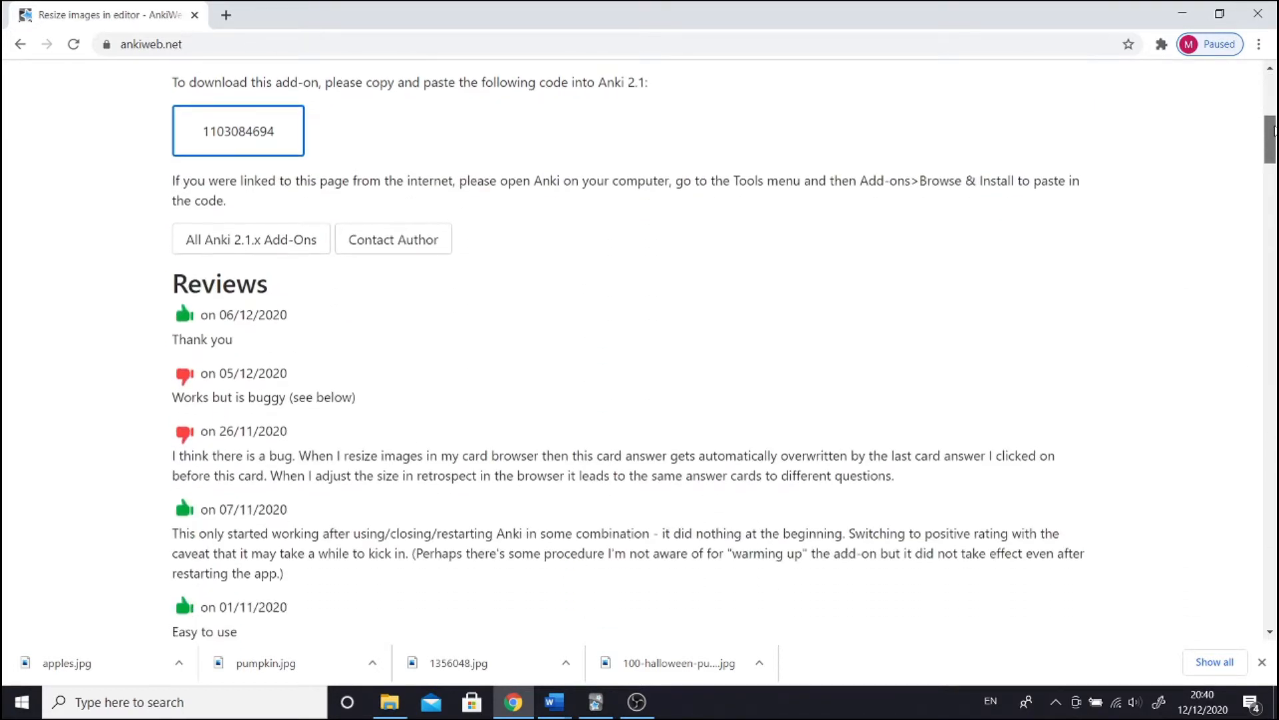
scroll(down, 3)
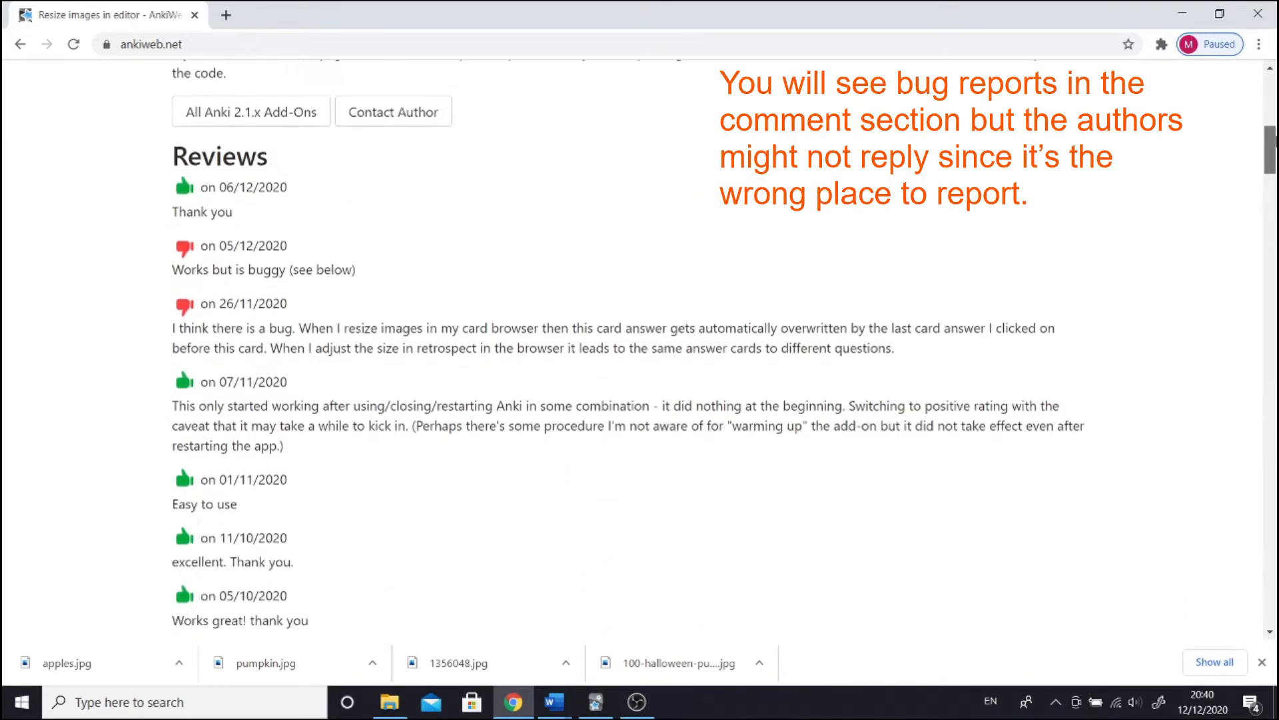
scroll(down, 3)
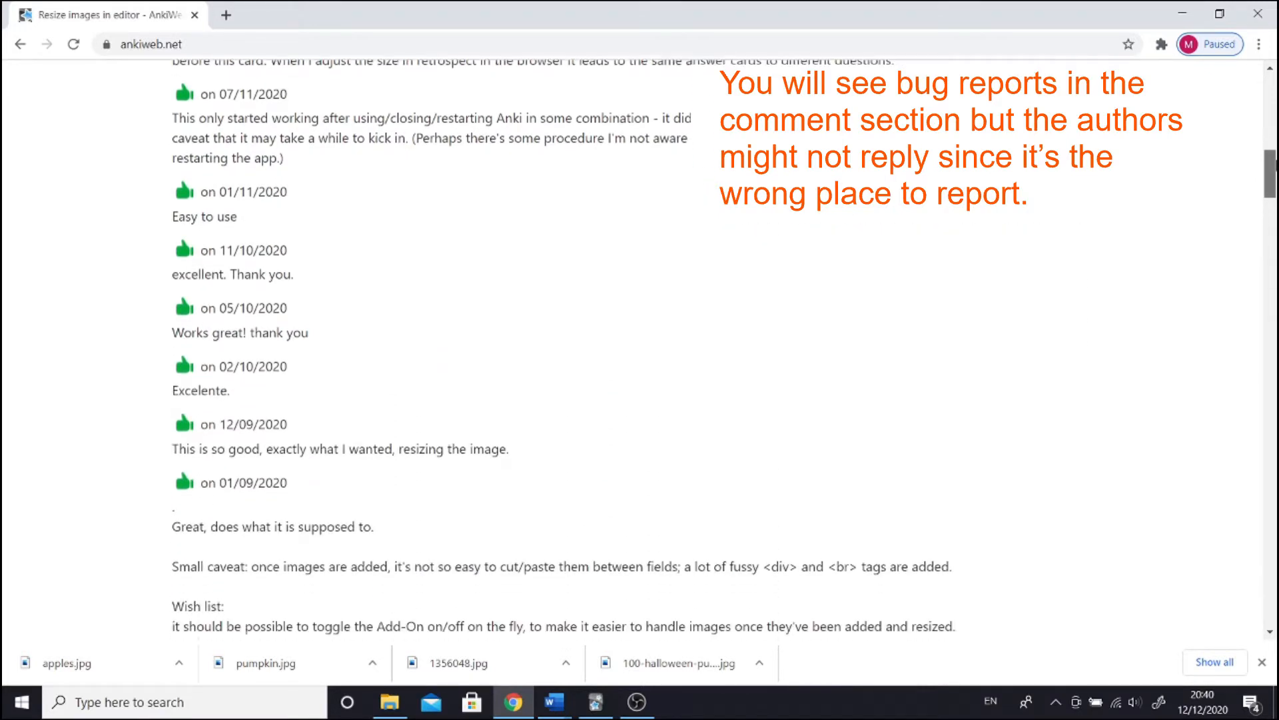
scroll(down, 3)
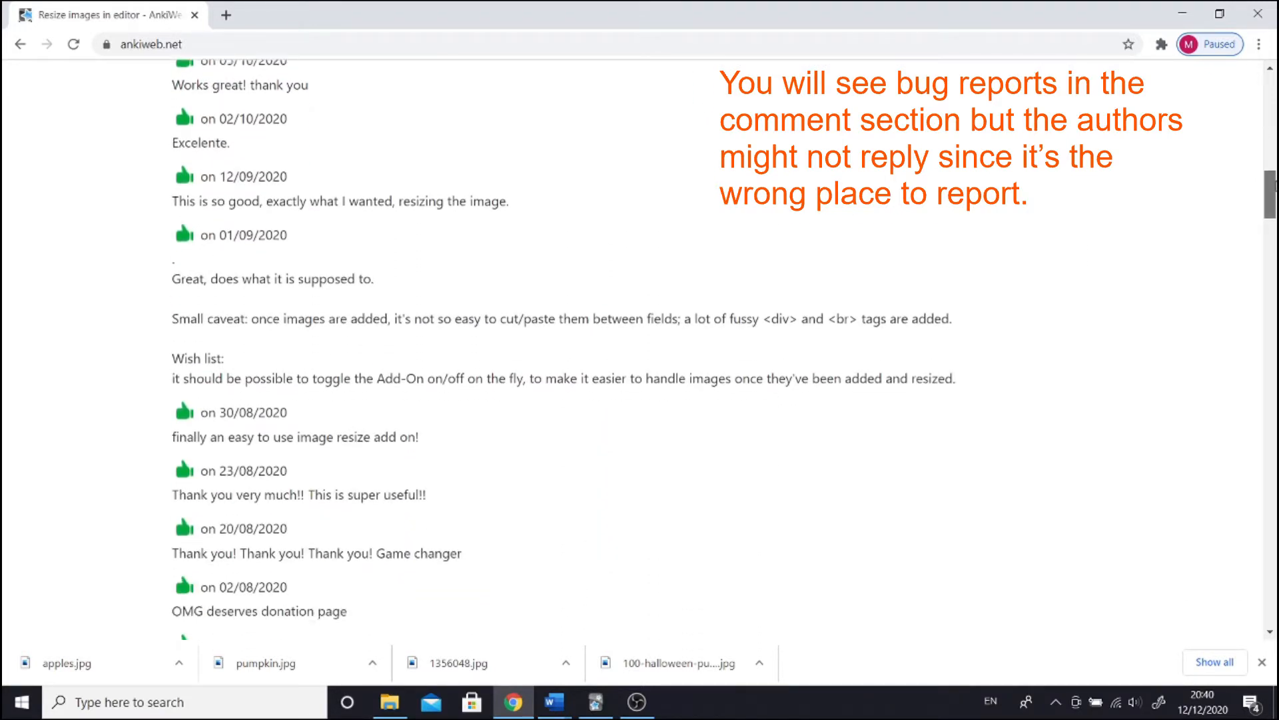
scroll(down, 3)
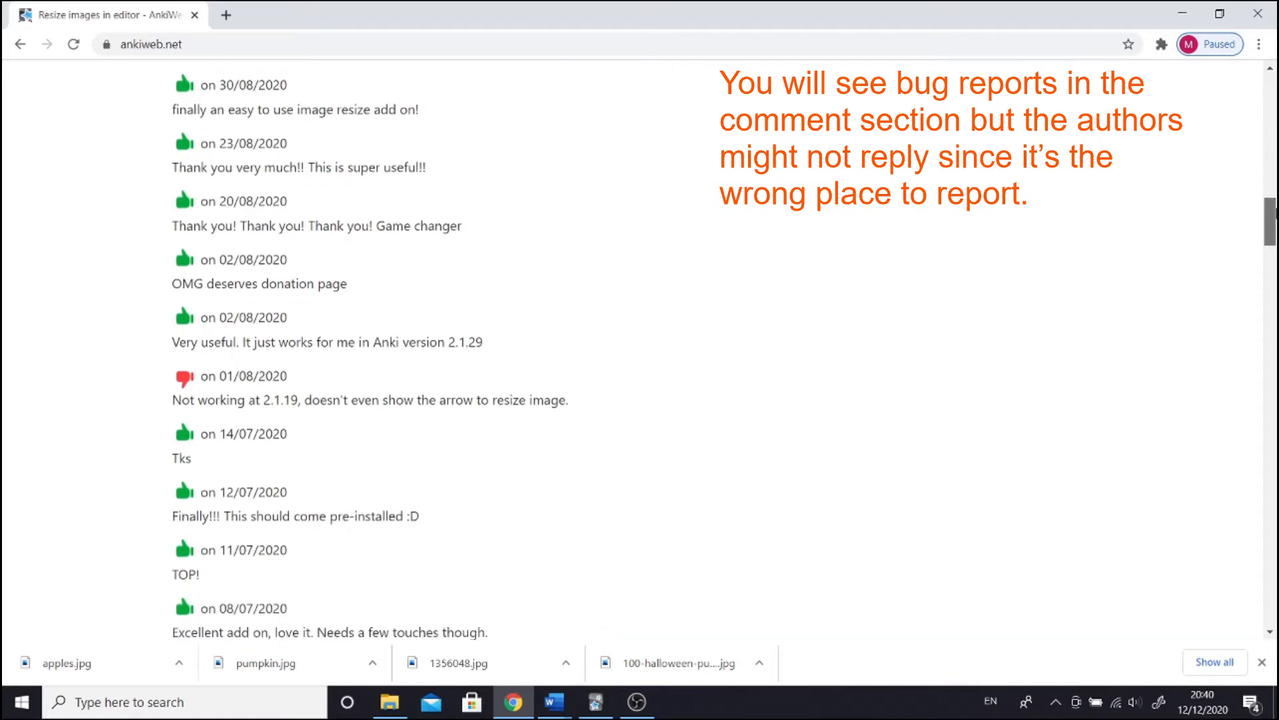
scroll(down, 3)
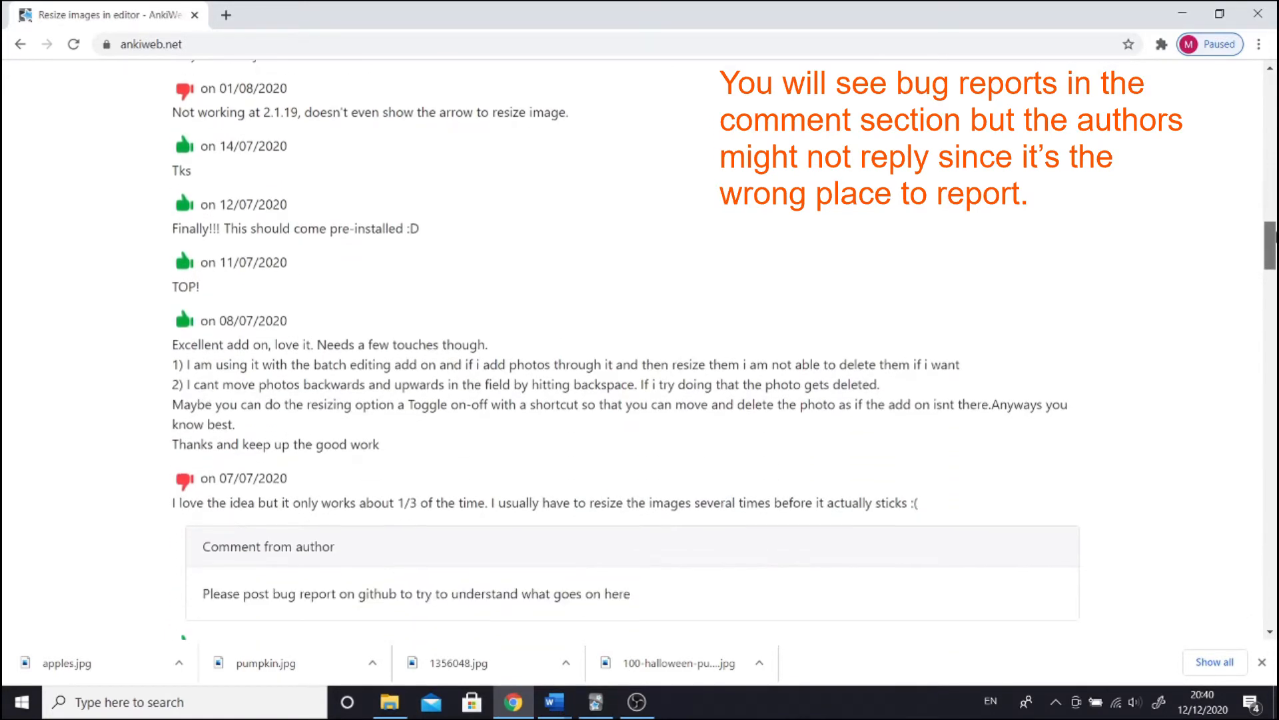
scroll(down, 3)
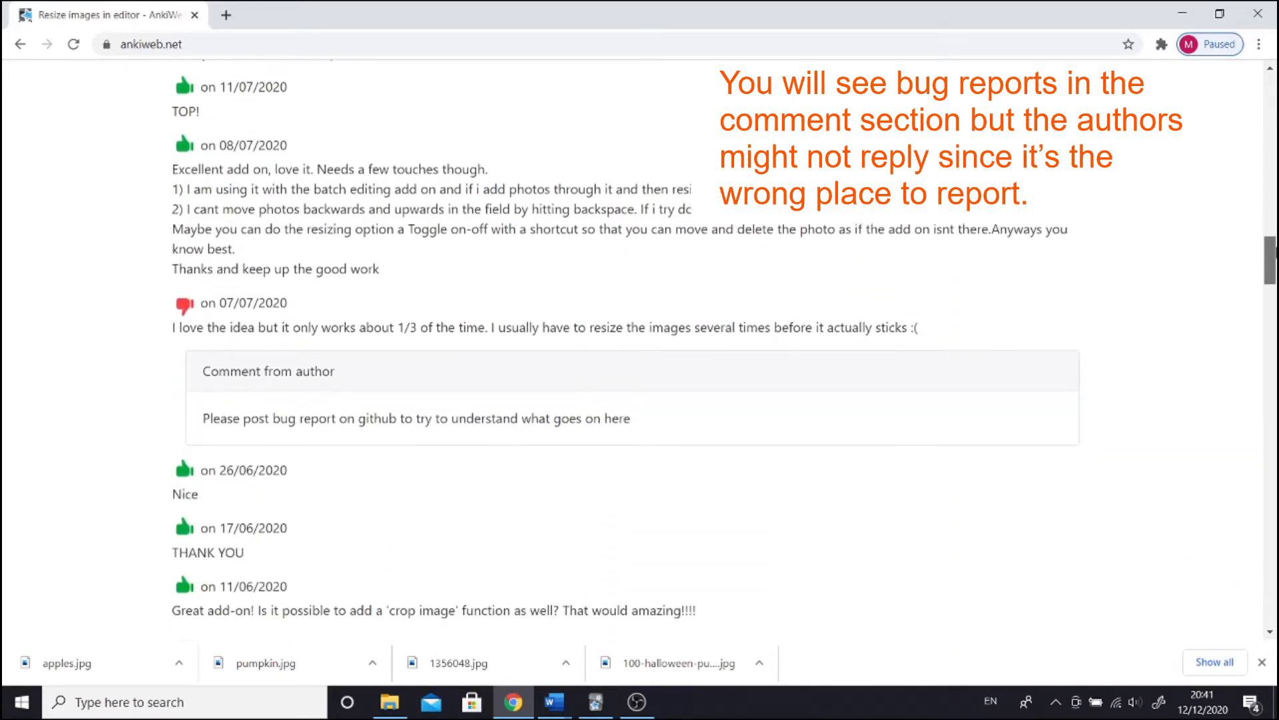
scroll(down, 3)
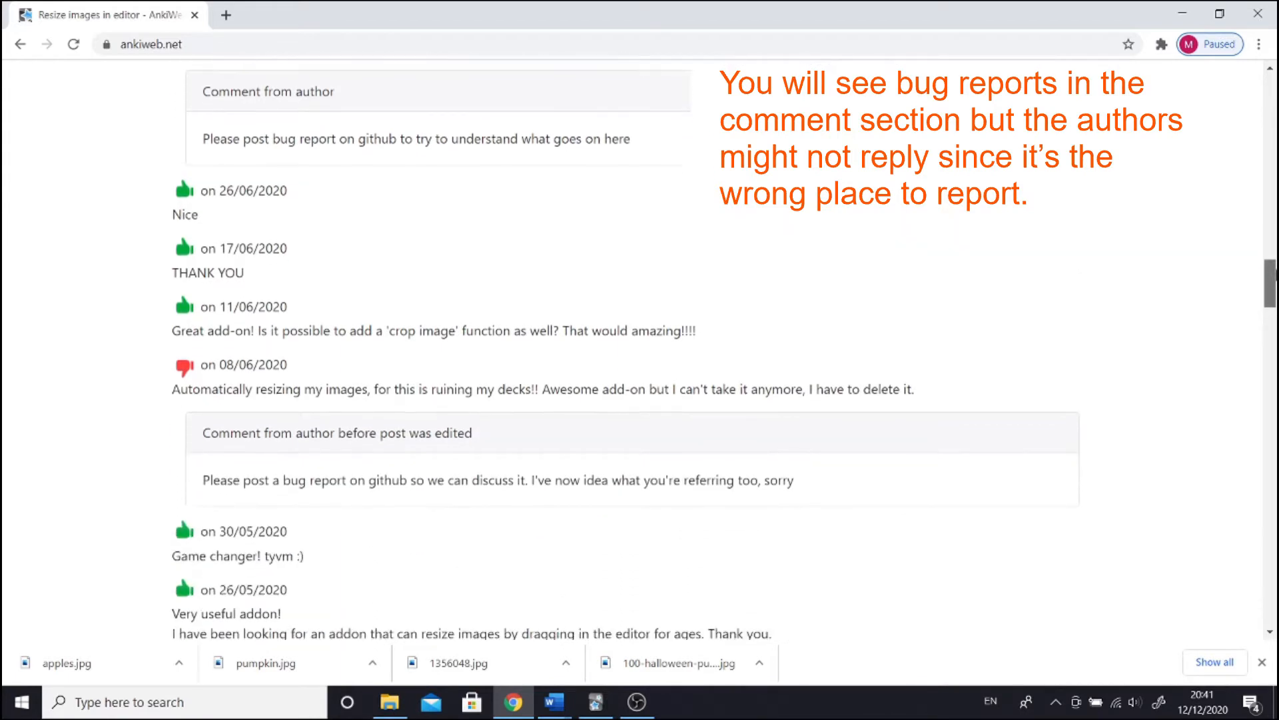
scroll(down, 3)
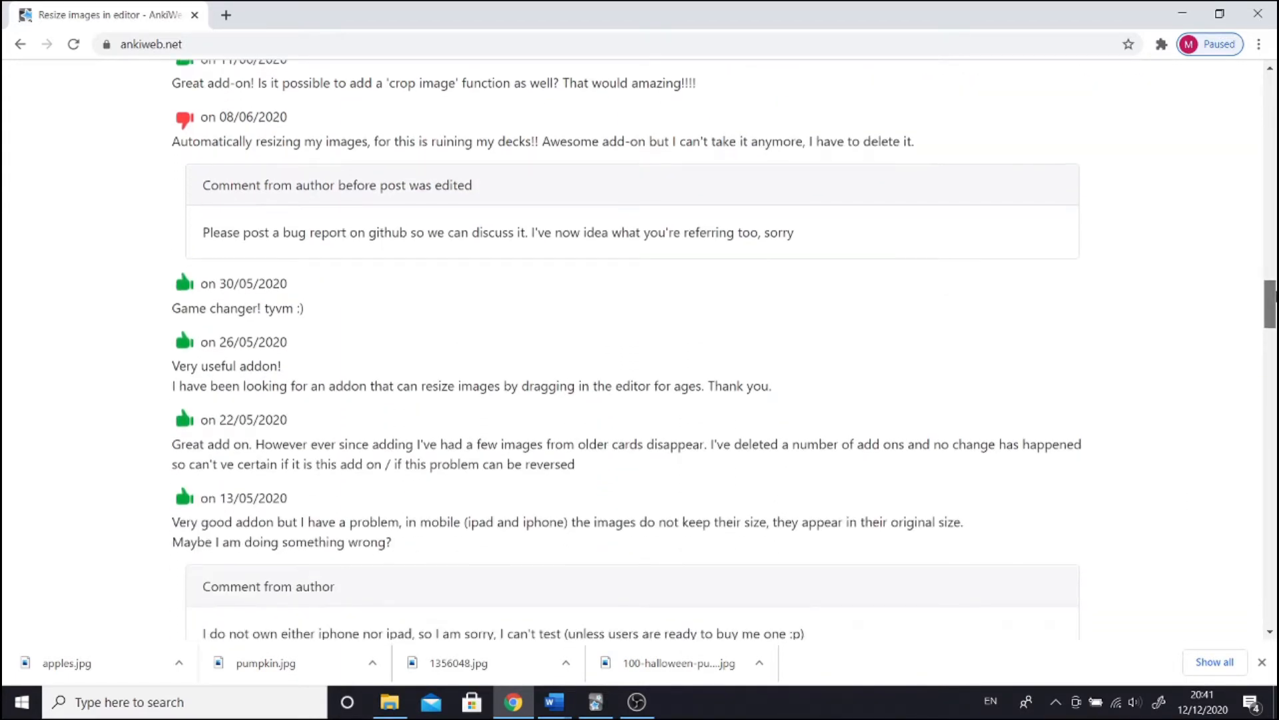
scroll(down, 3)
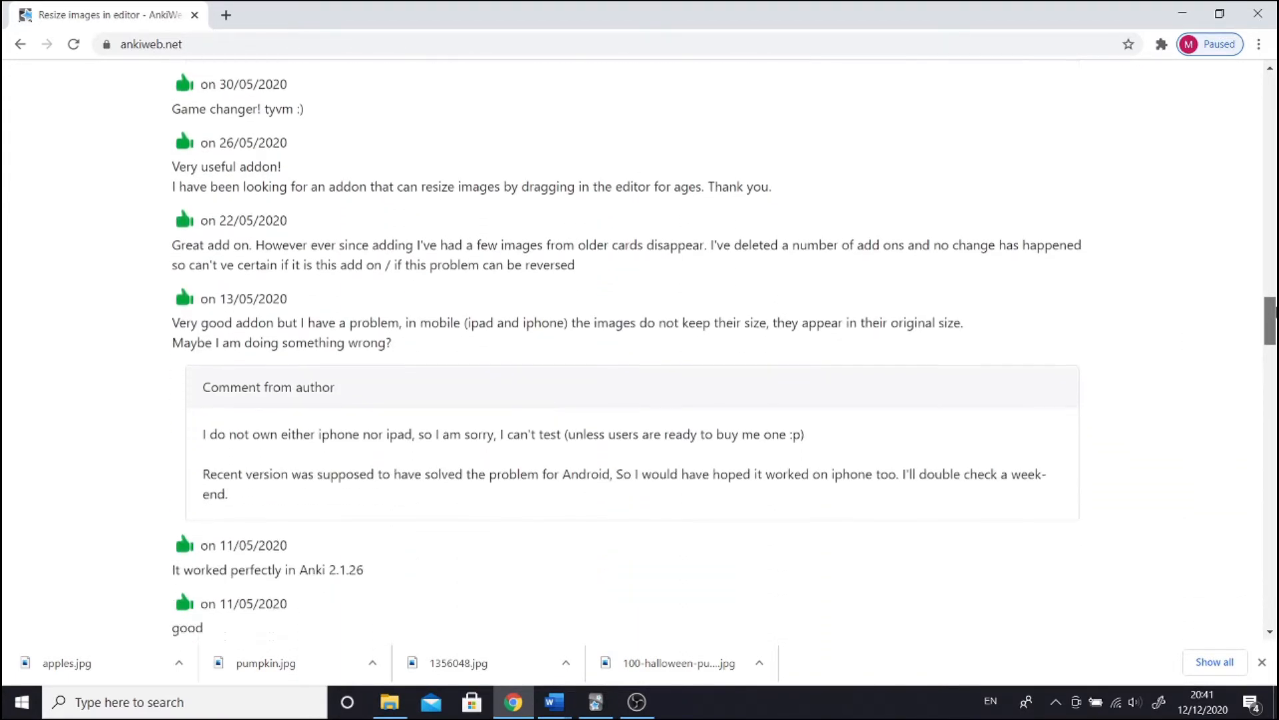
scroll(down, 3)
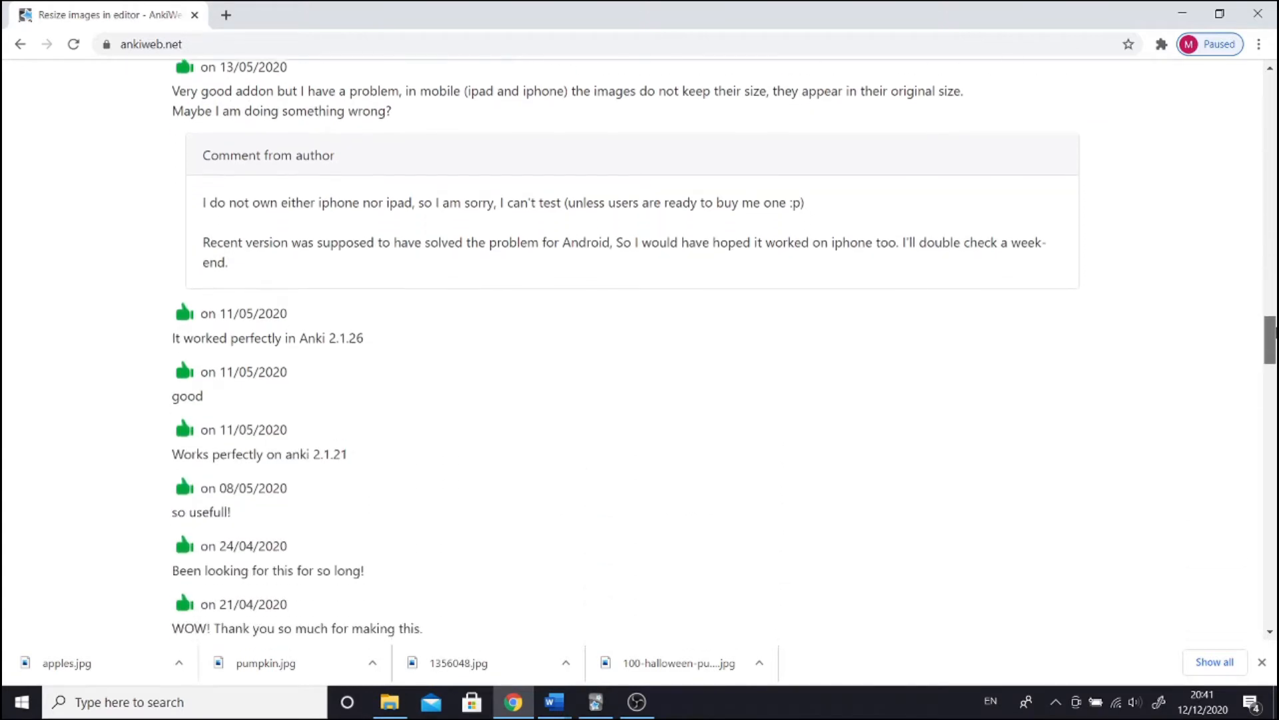
scroll(down, 3)
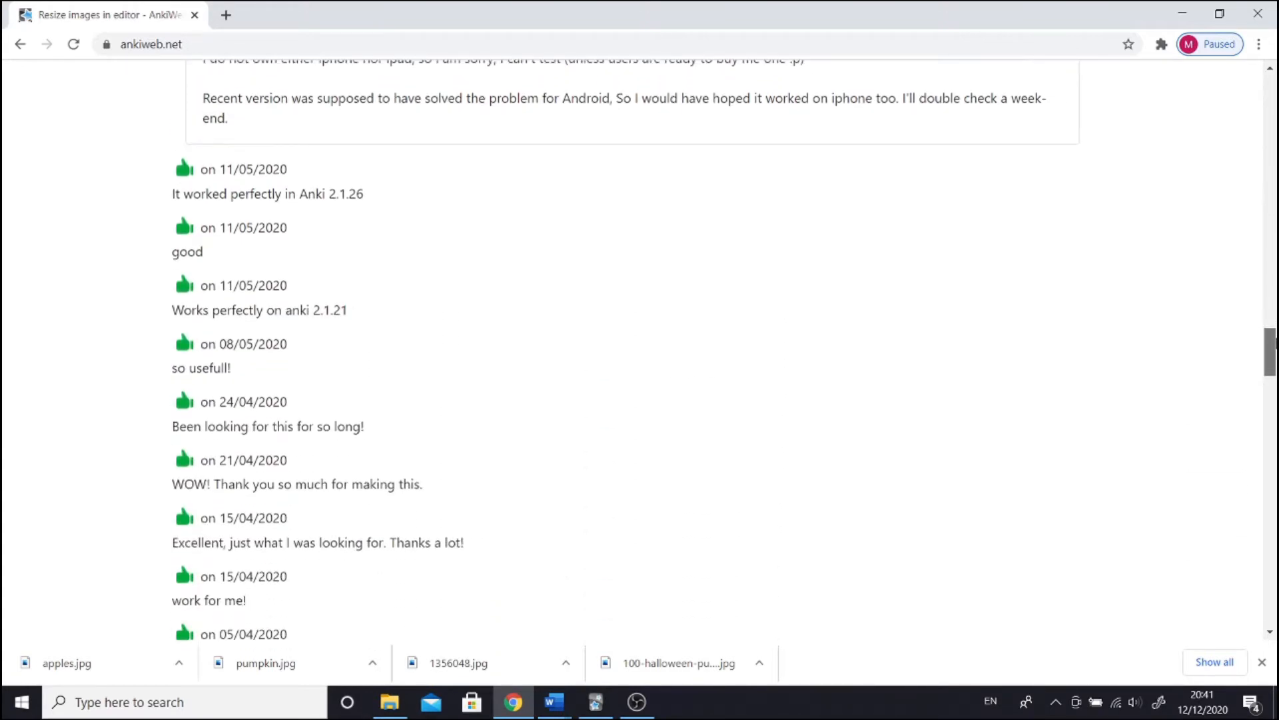
scroll(down, 3)
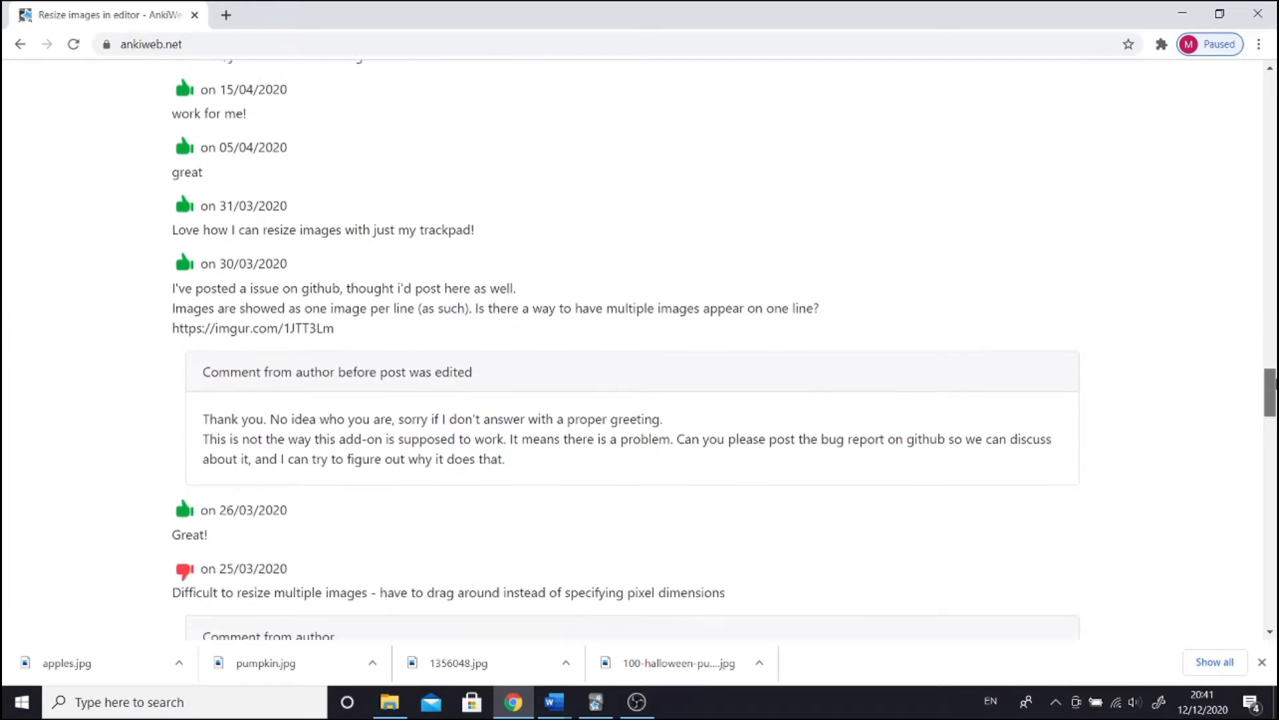
scroll(down, 3)
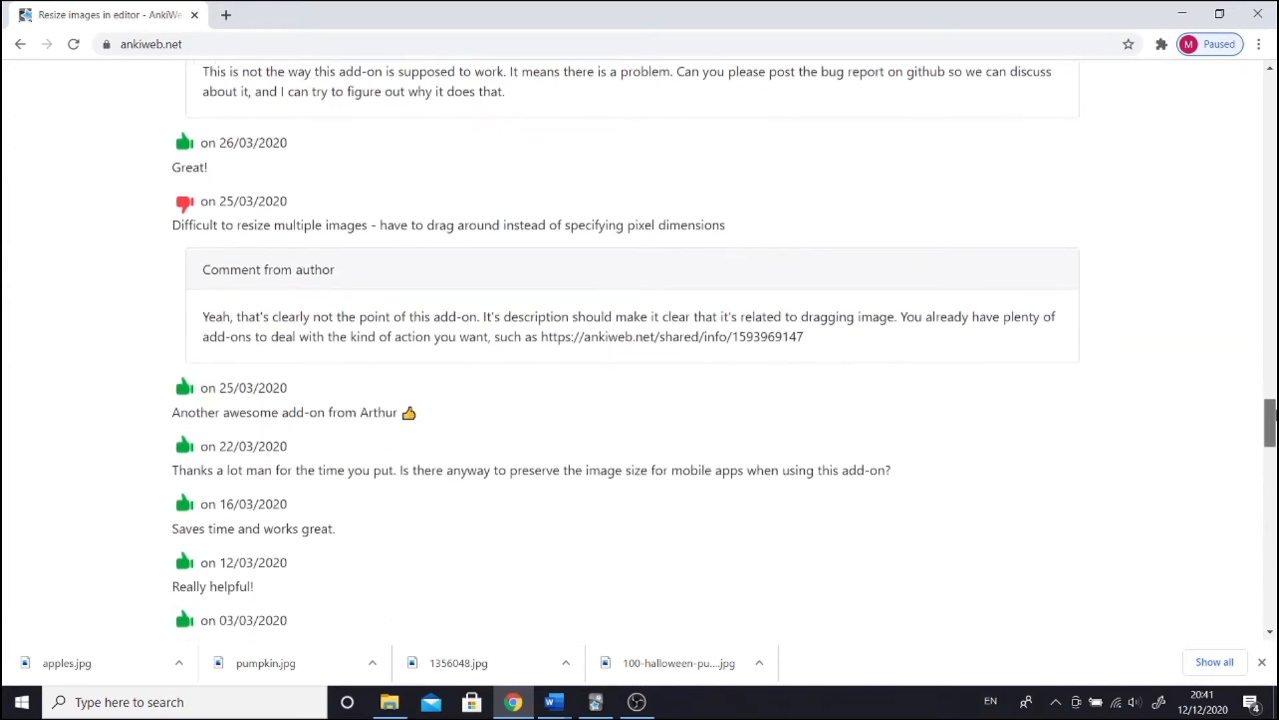
scroll(up, 3)
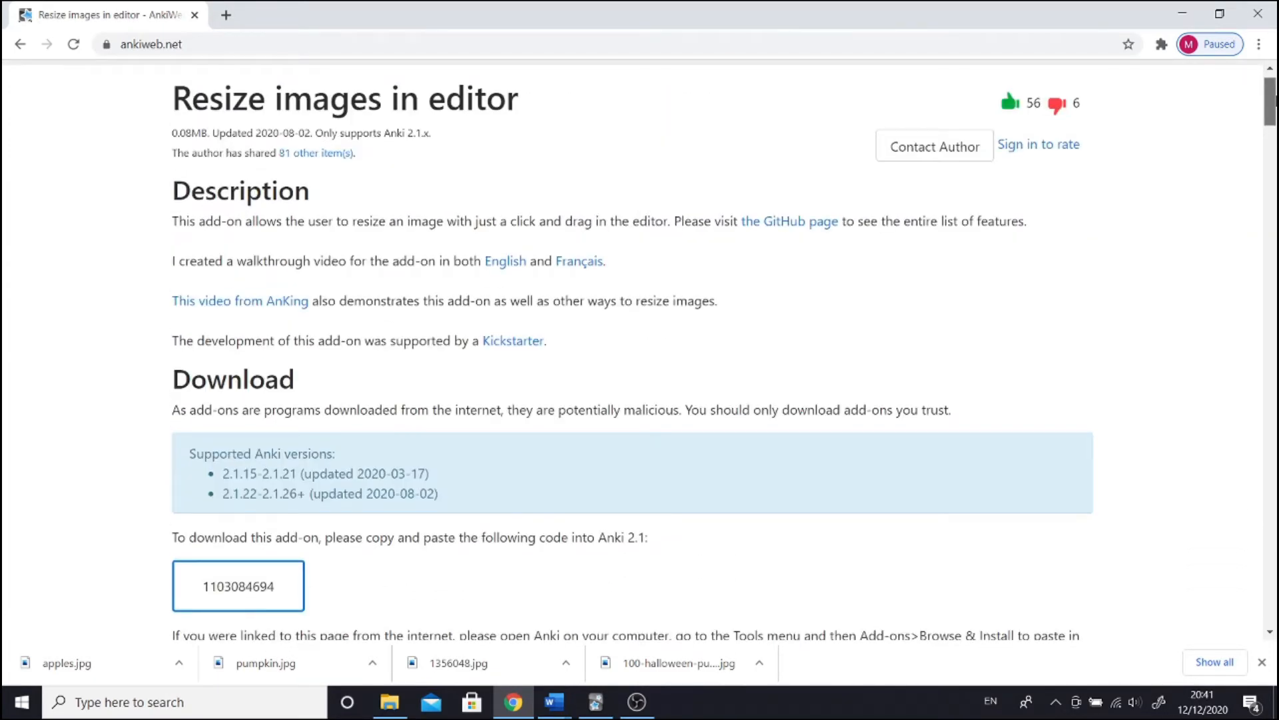
scroll(down, 3)
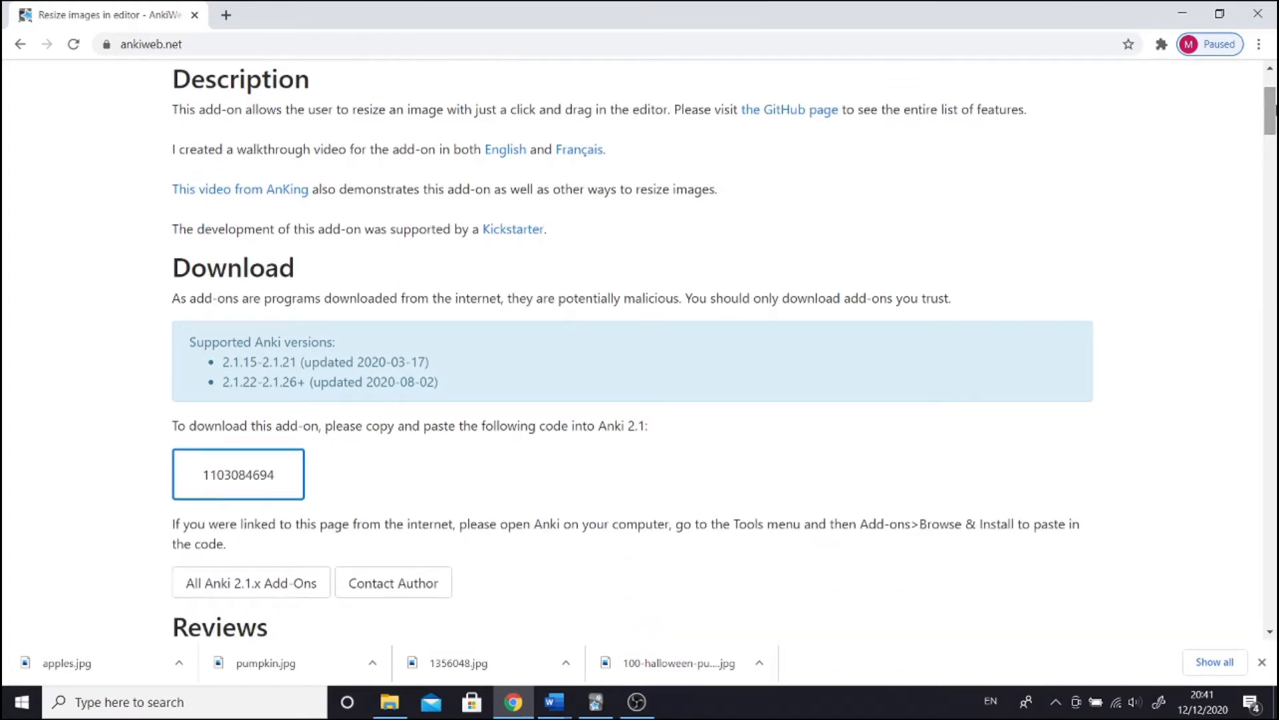
mouse_move(1109, 146)
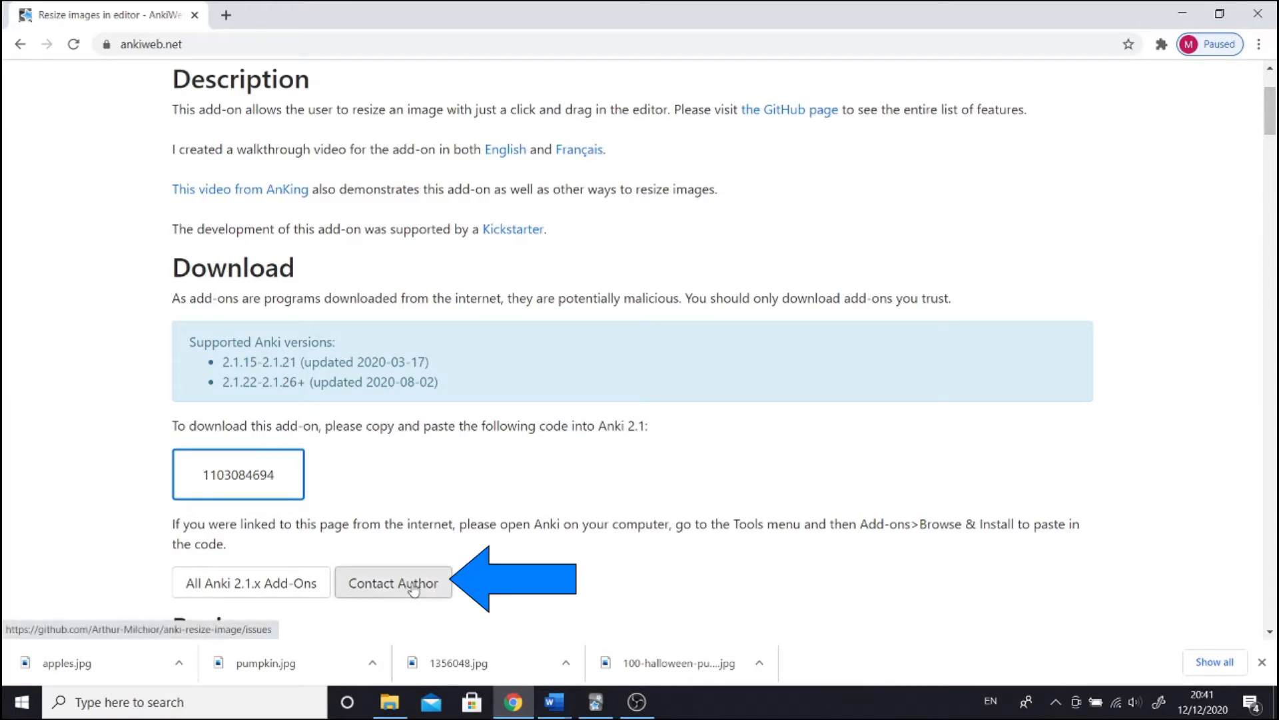
- Open the anki-resize-image add-on's GitHub issues via Contact Author, then return to Anki
click(392, 582)
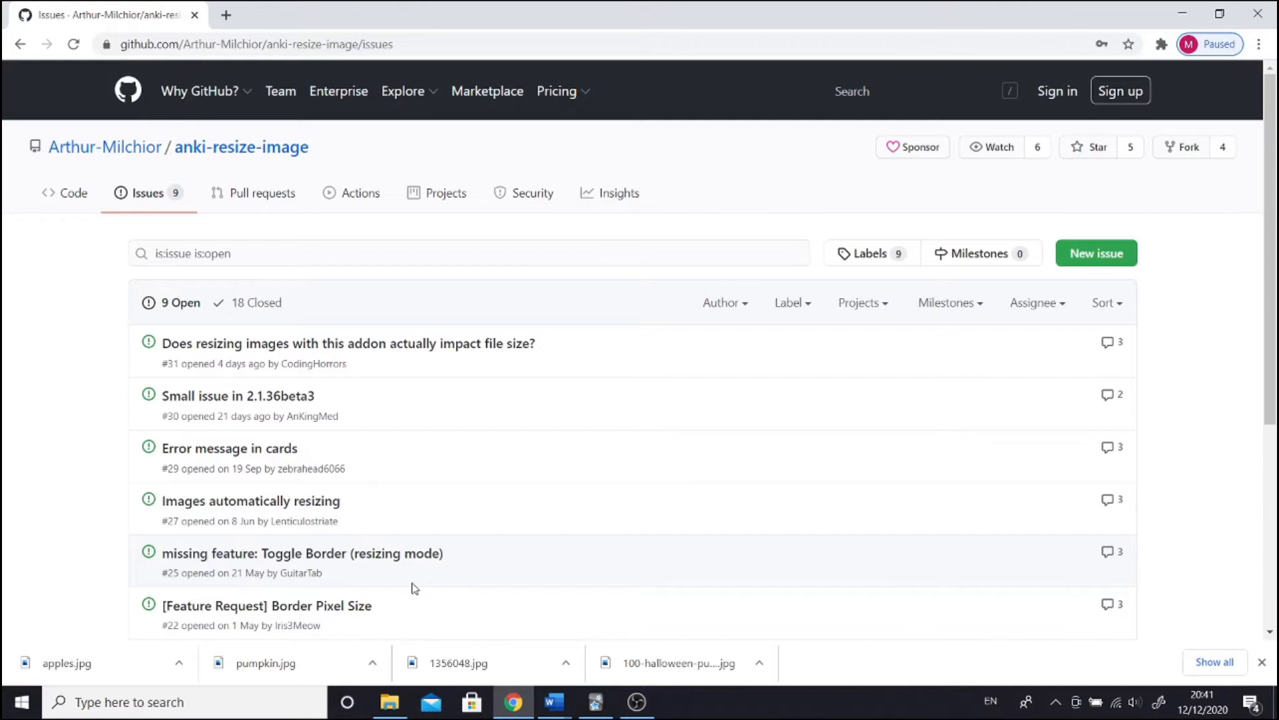
mouse_move(1176, 277)
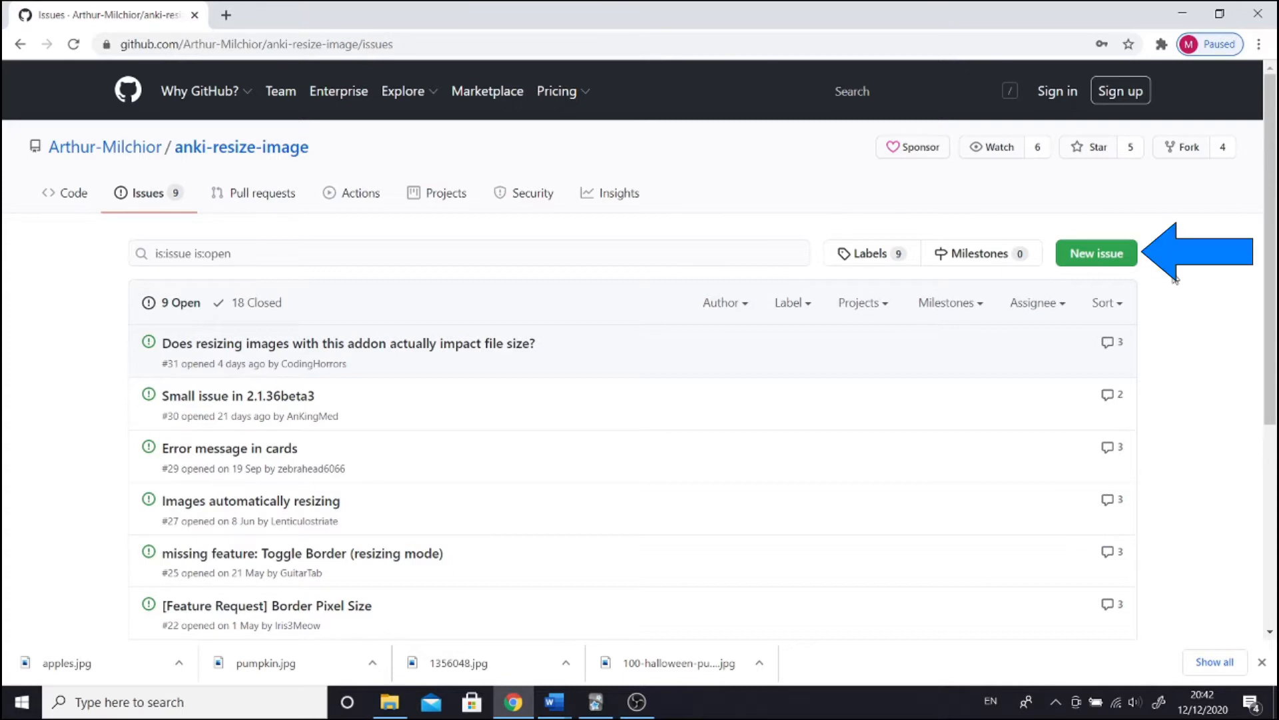
mouse_move(361, 192)
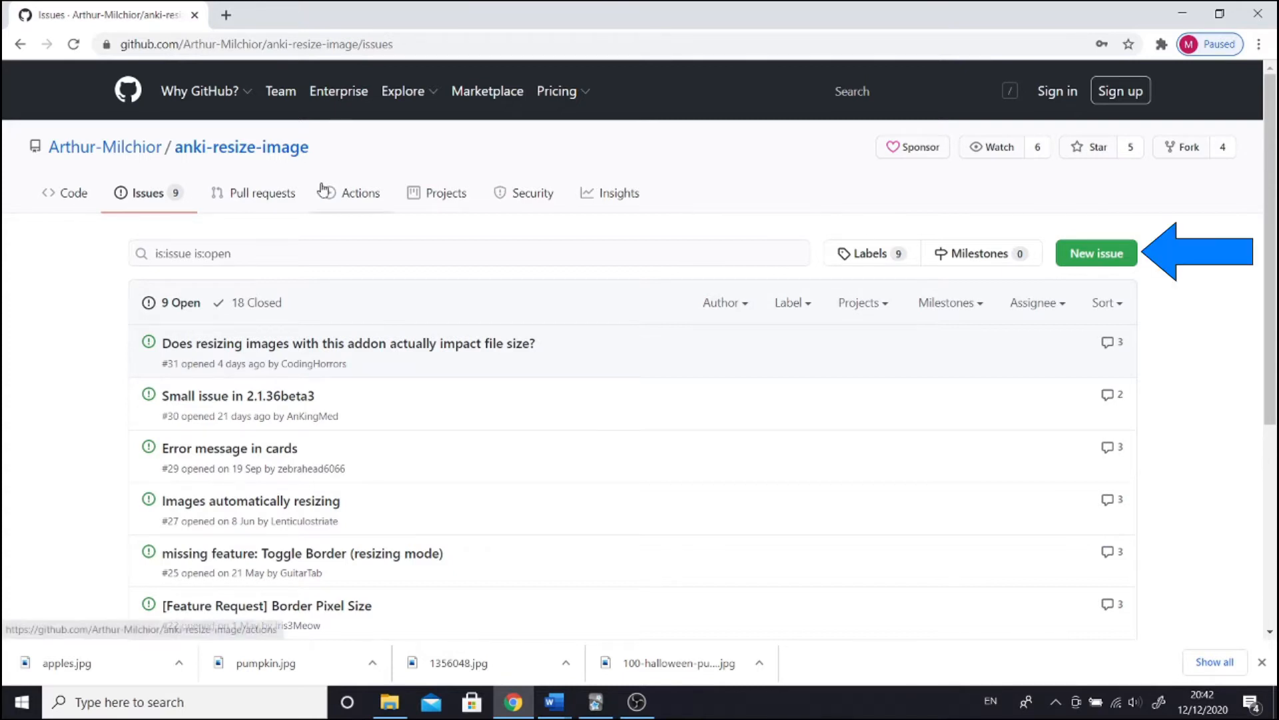
click(20, 44)
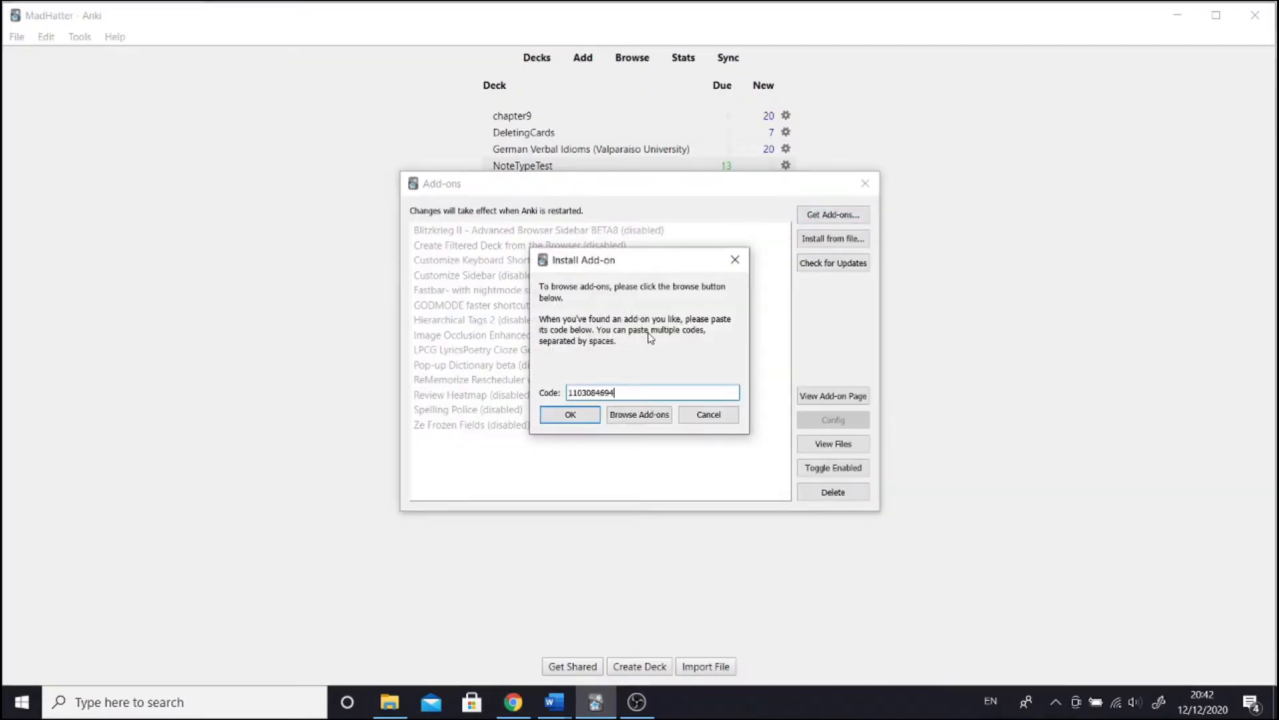
click(571, 415)
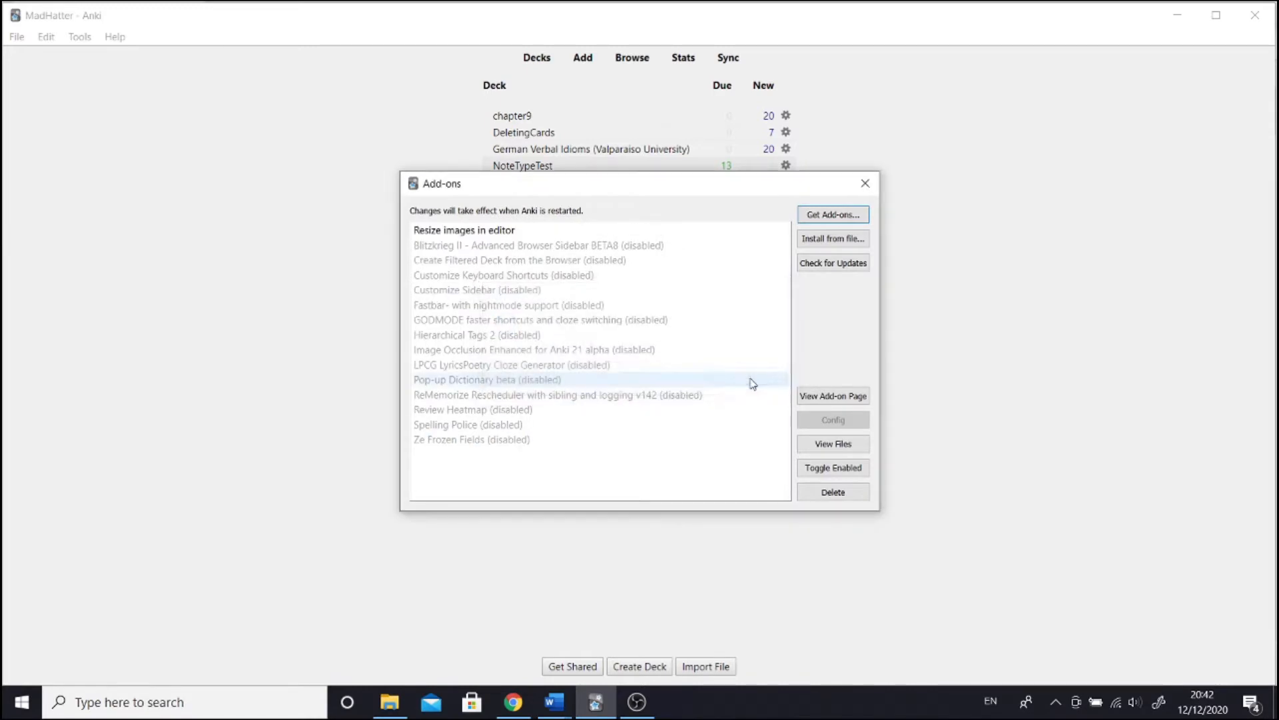
click(832, 396)
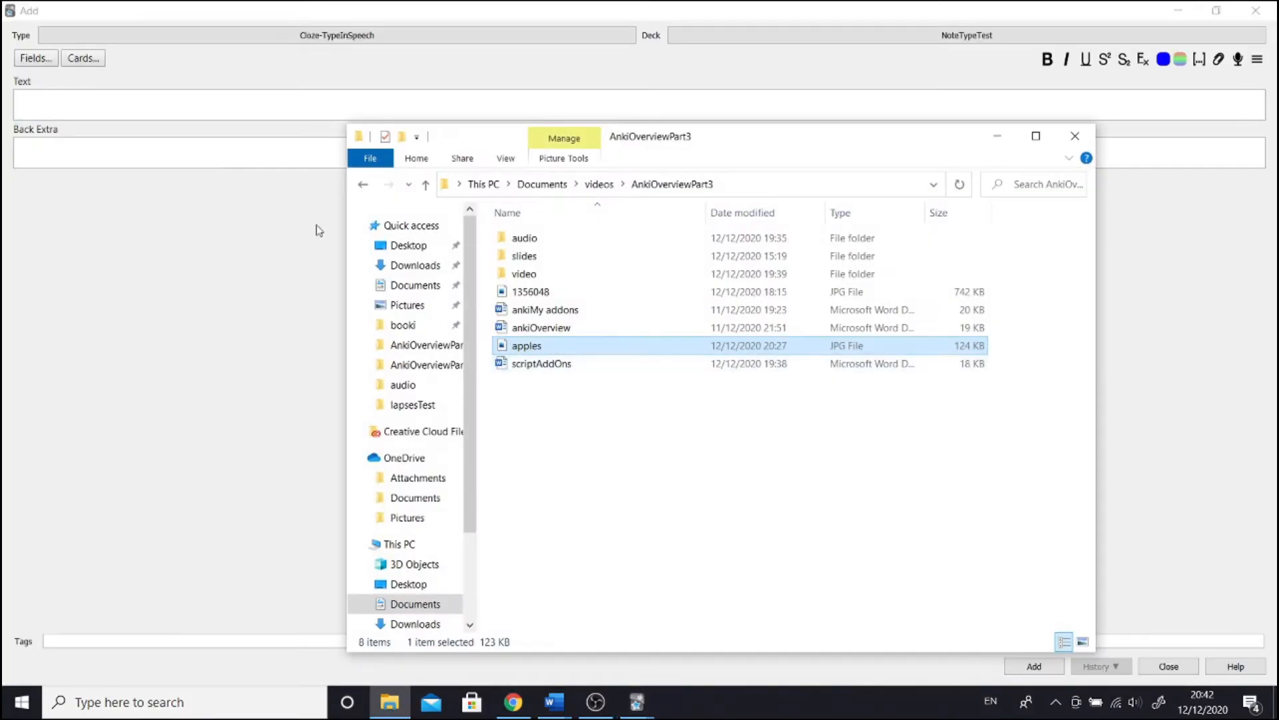
- Insert apples.jpg into the new note's Back Extra field and return to the deck list
double_click(527, 345)
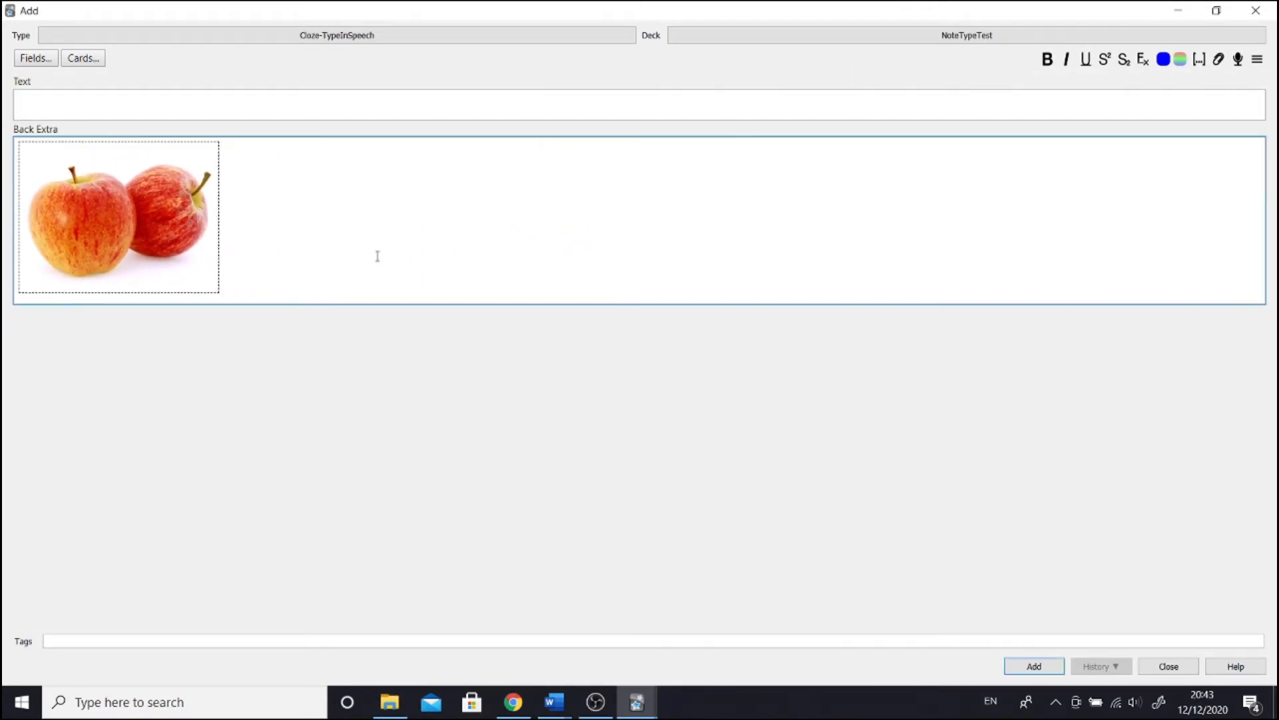
click(1168, 666)
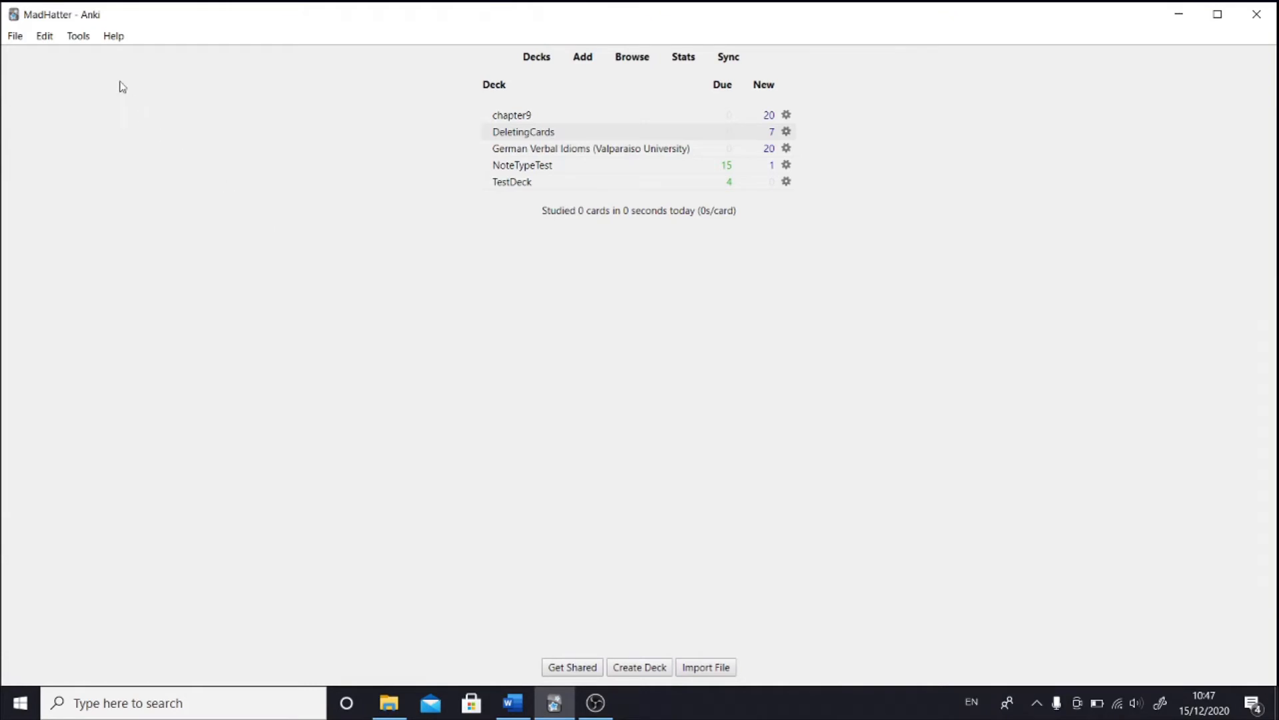
- Open the Add-ons manager from the Tools menu, showing Resize images in editor
click(77, 35)
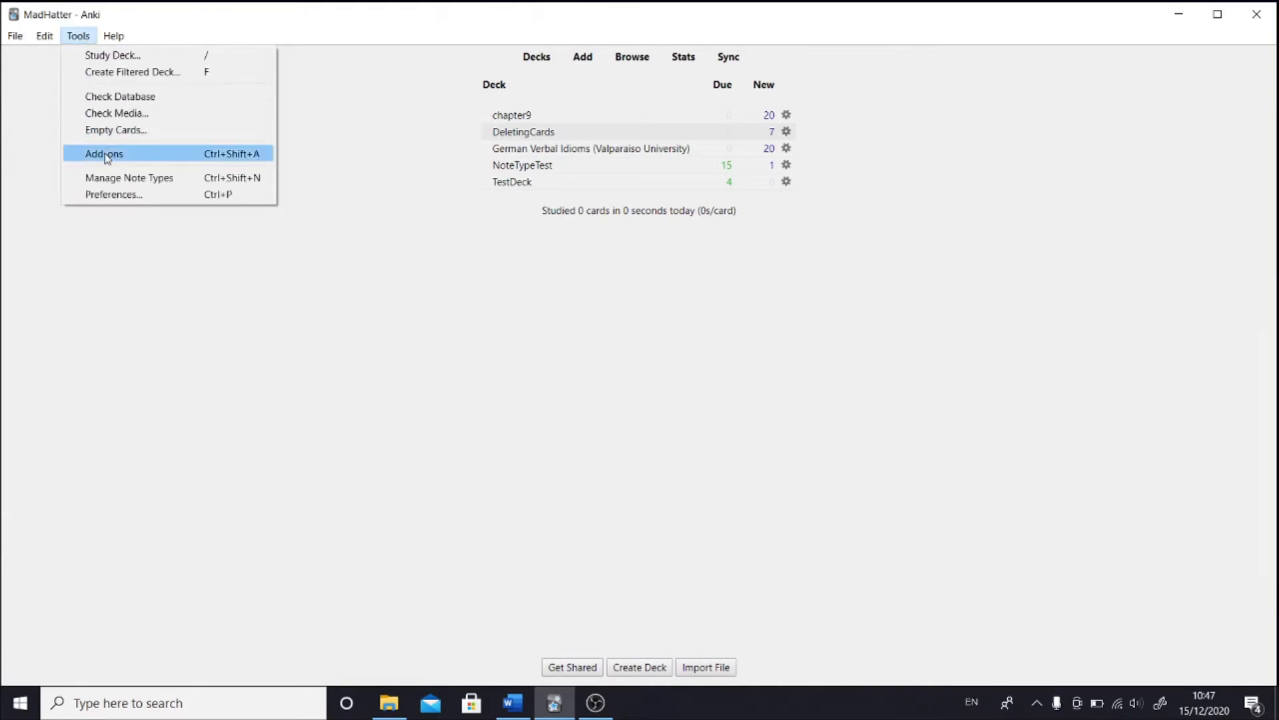
click(104, 153)
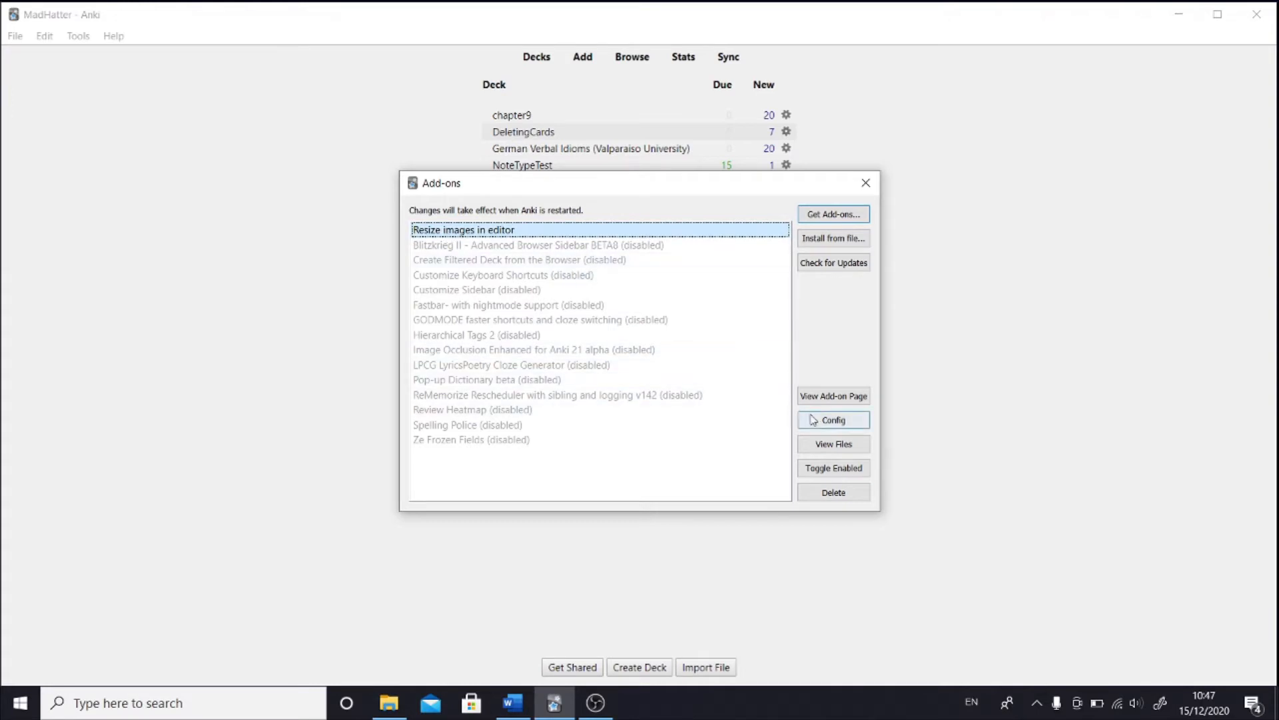
- Set Resize images in editor's "apply maximum height when not resizing" to true and save the config
click(831, 420)
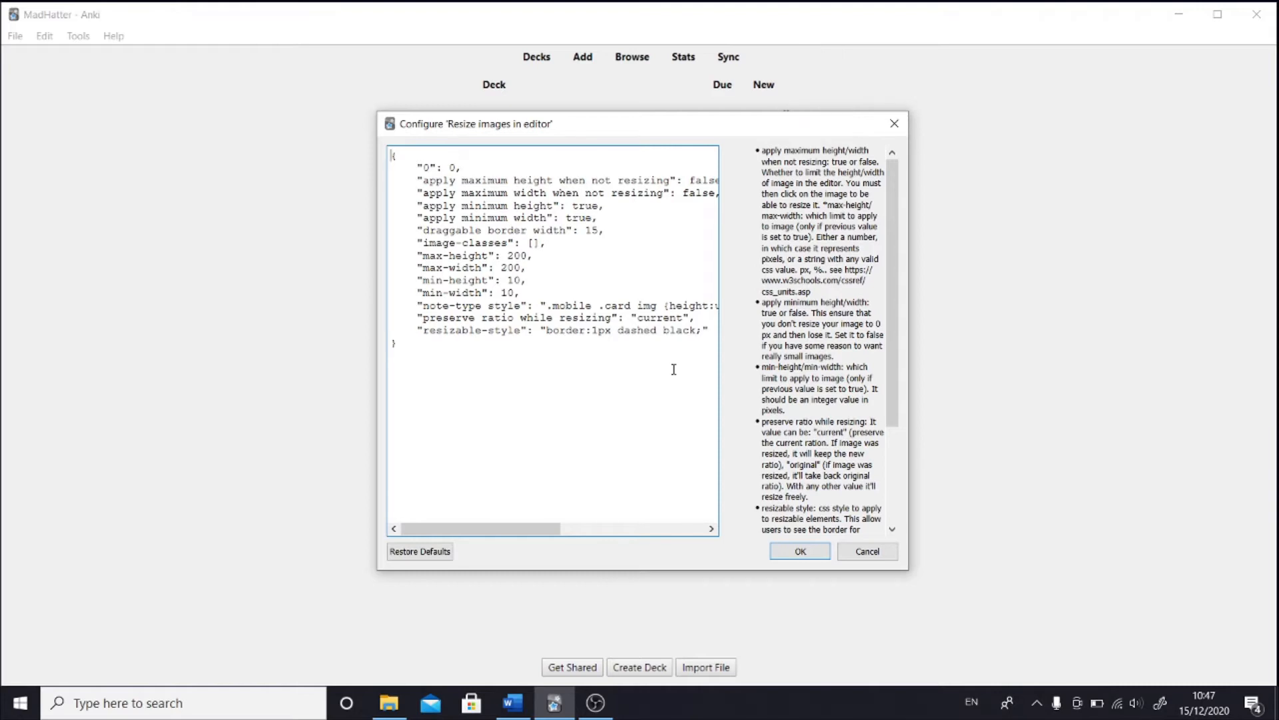
click(689, 180)
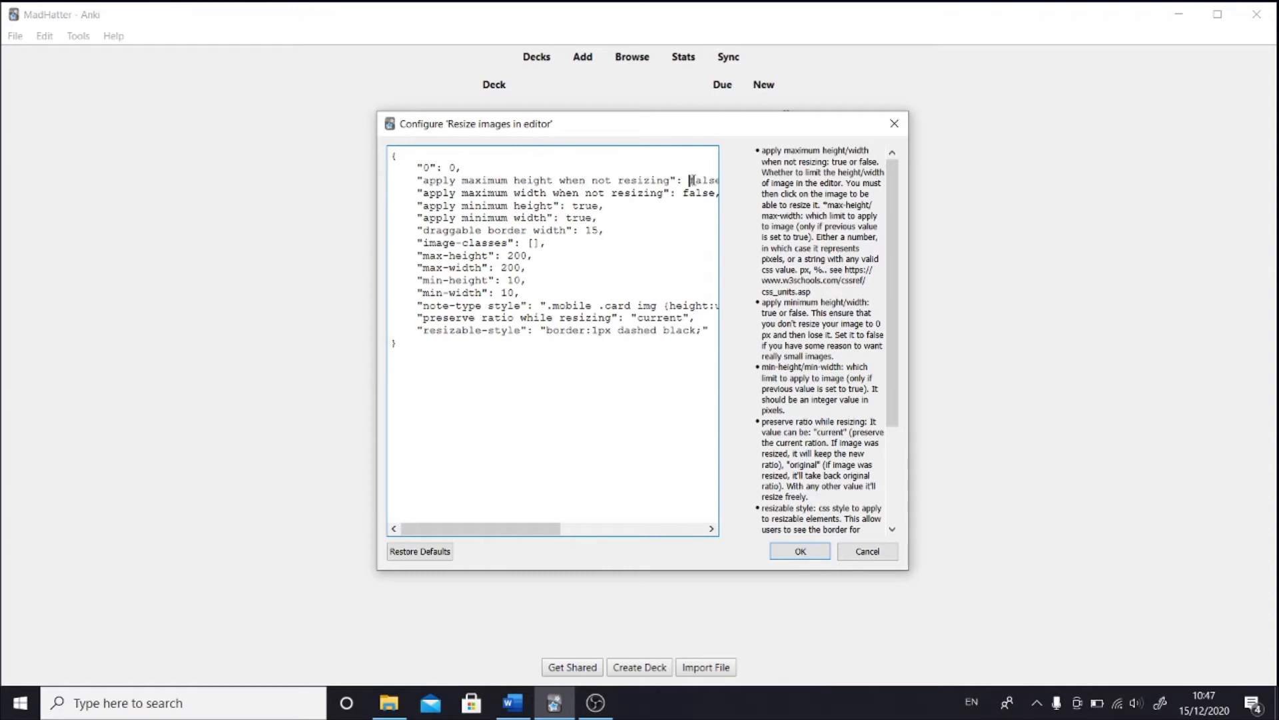
scroll(right, 3)
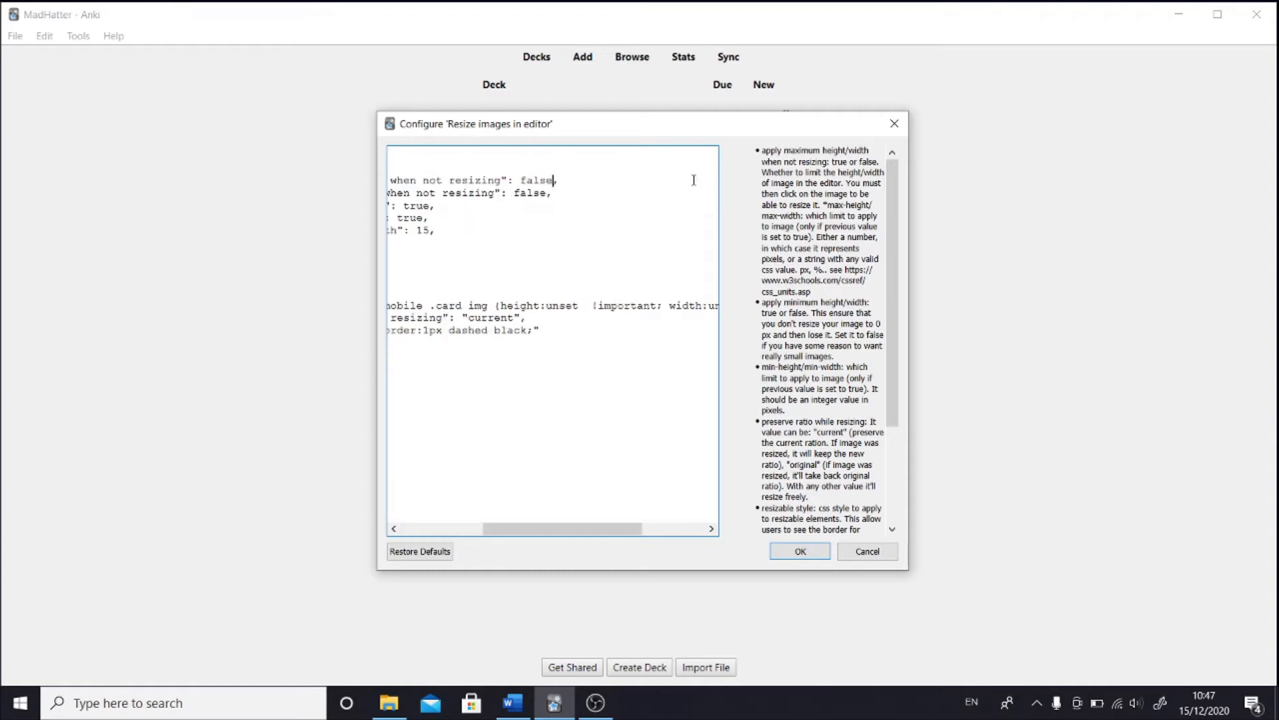
key(Backspace)
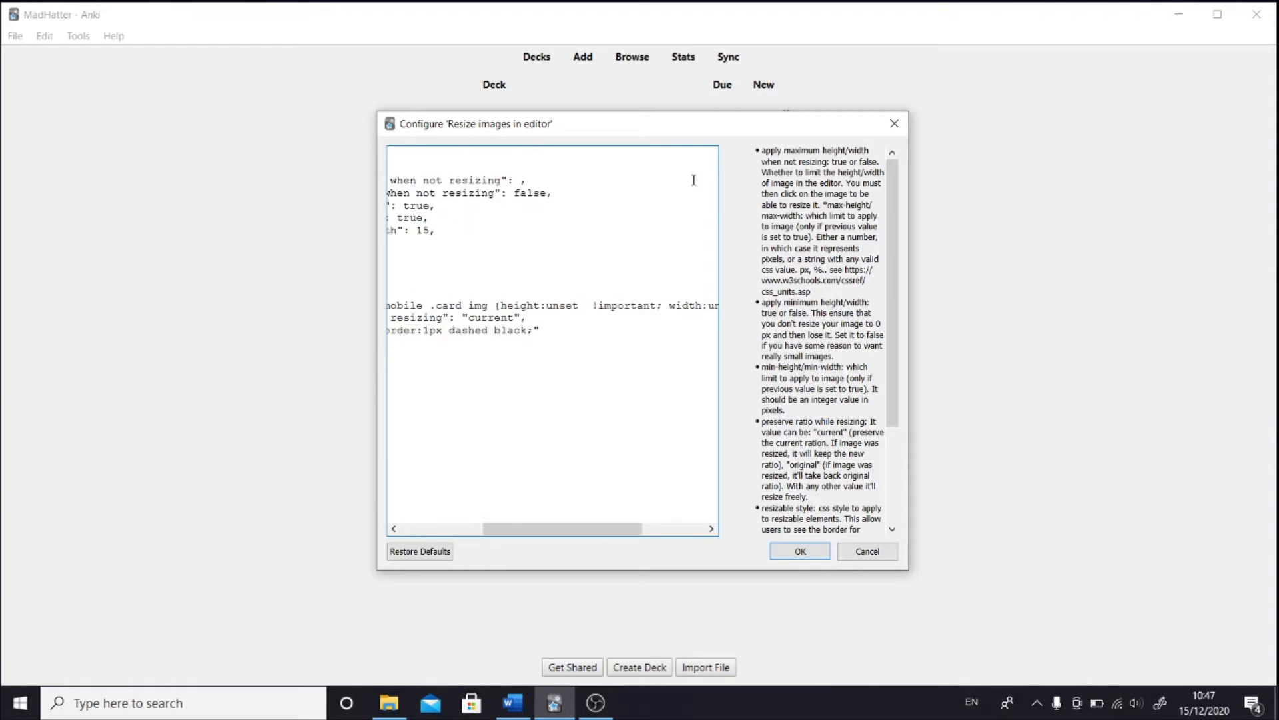
text(true)
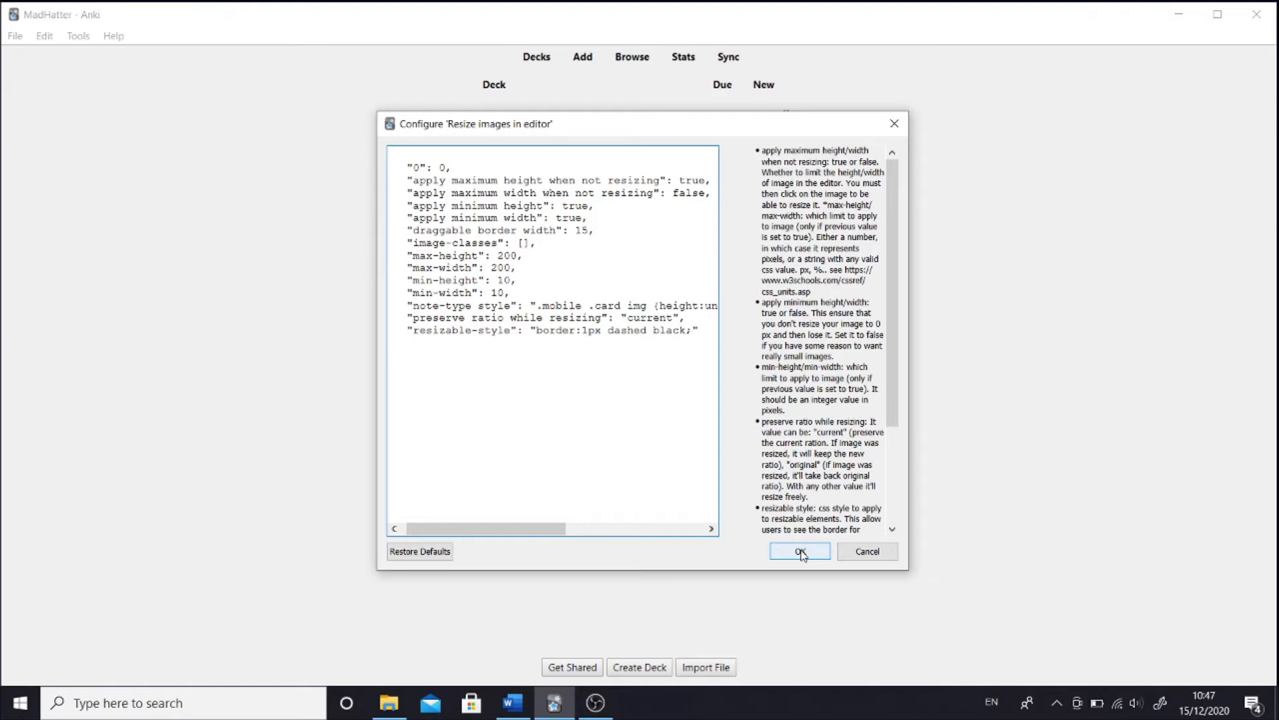
click(799, 551)
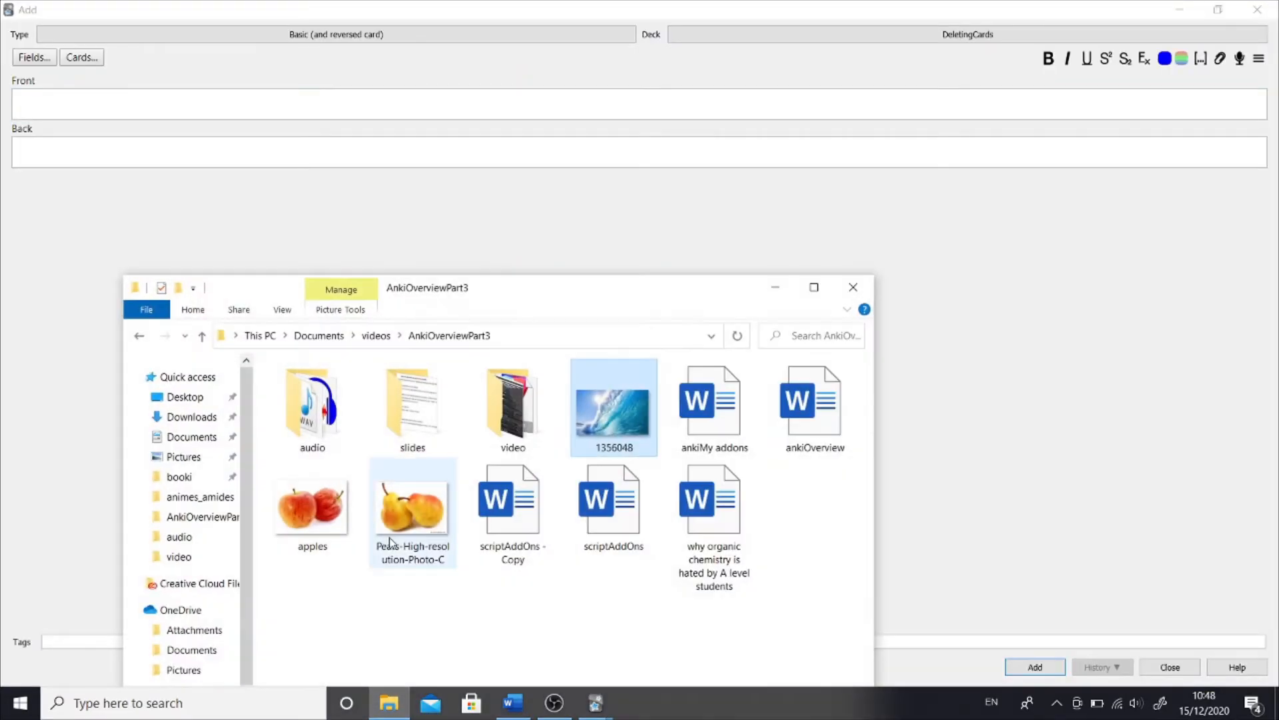
- Choose the pears photo for the new DeletingCards note
click(412, 506)
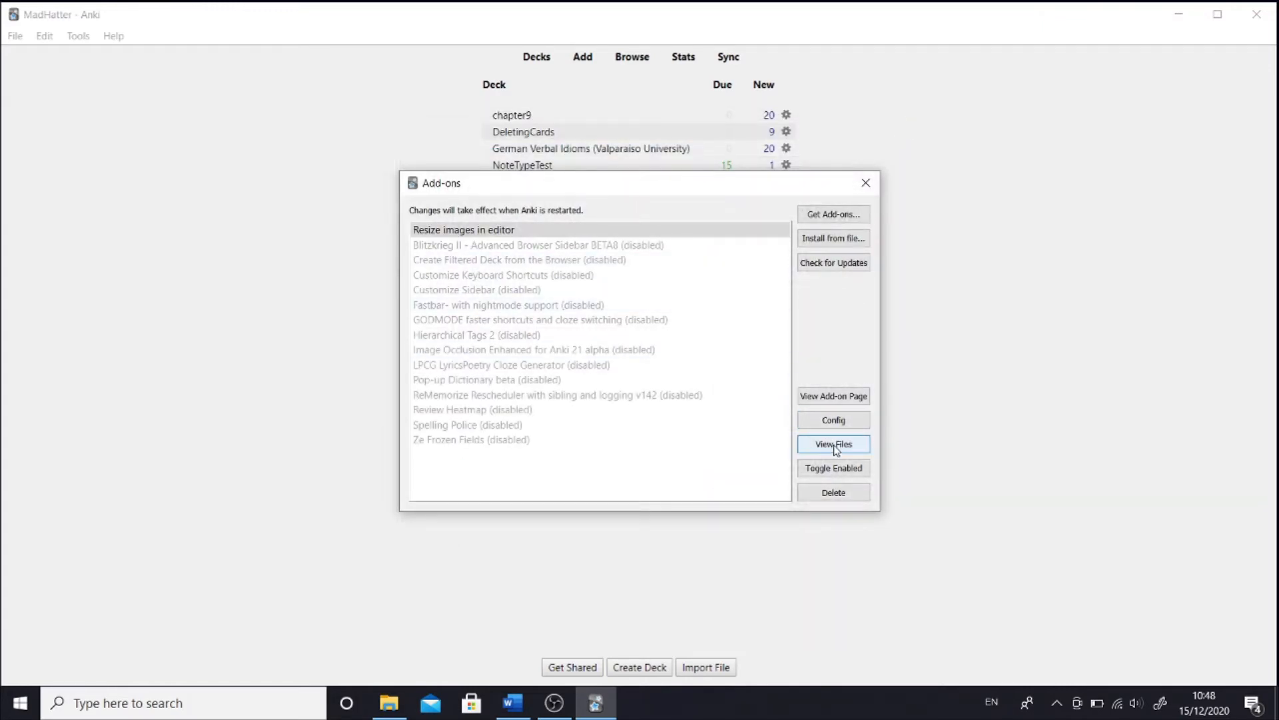
click(833, 442)
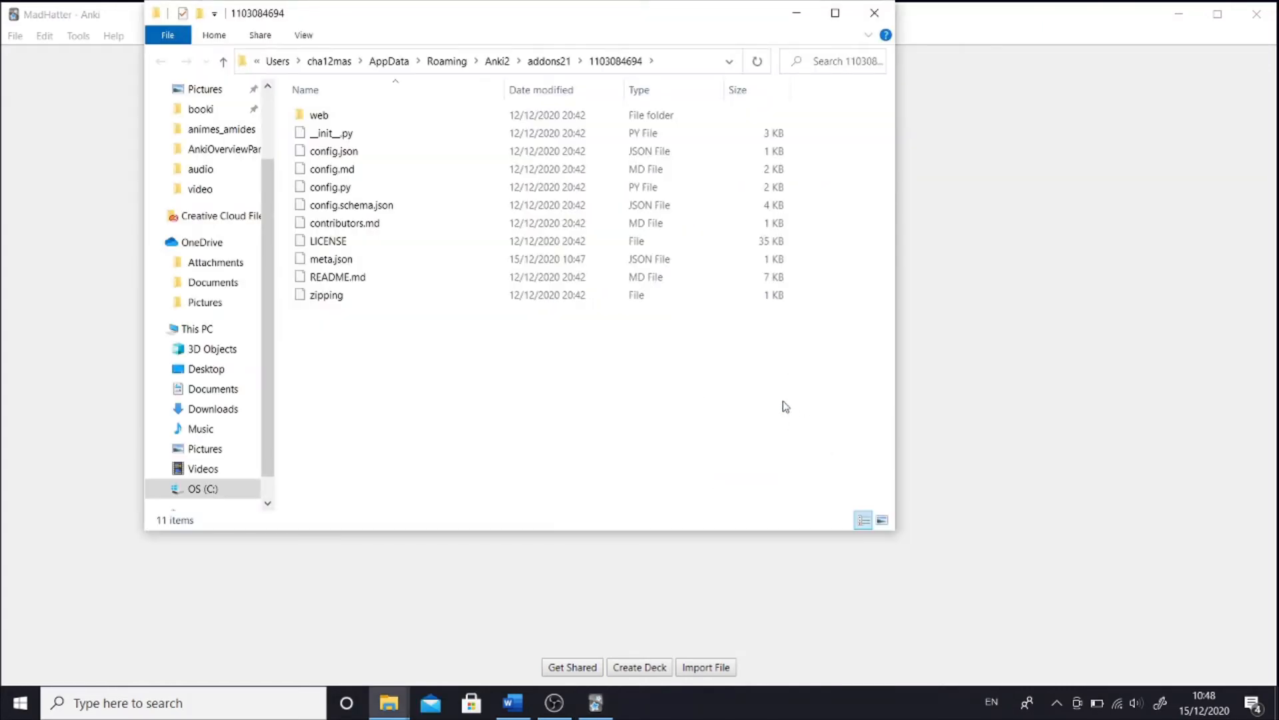
click(833, 396)
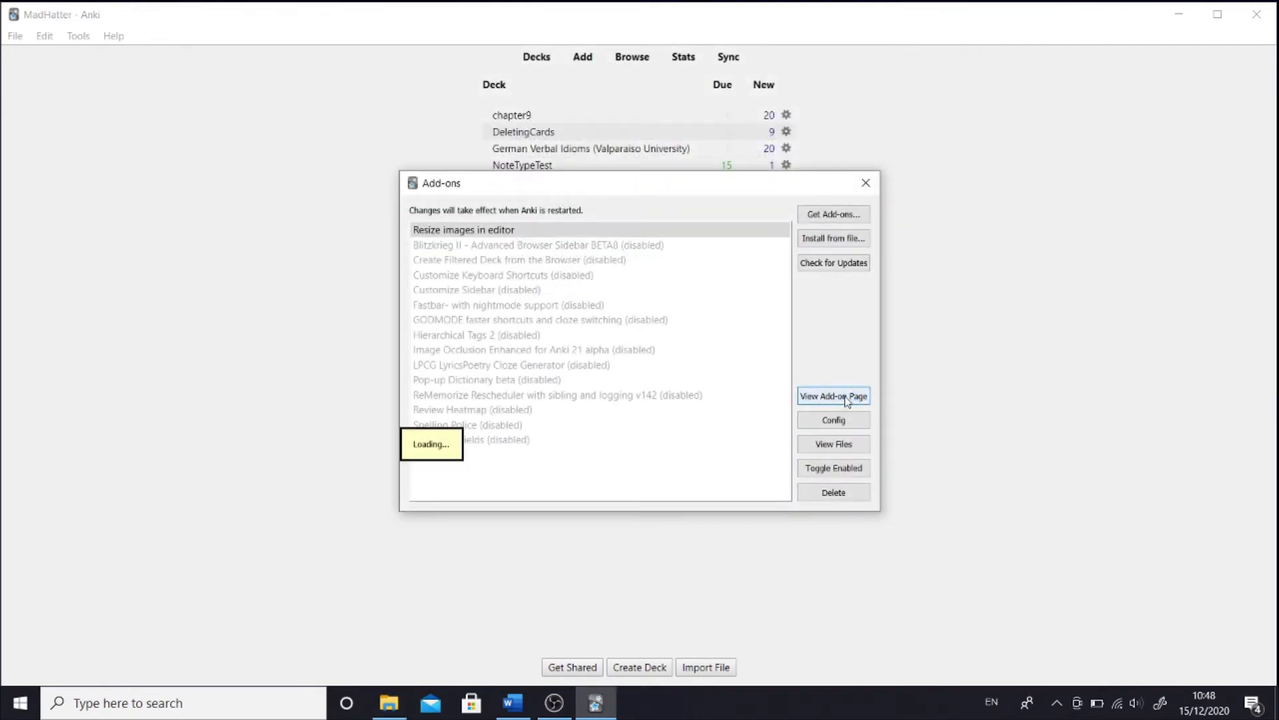
click(833, 396)
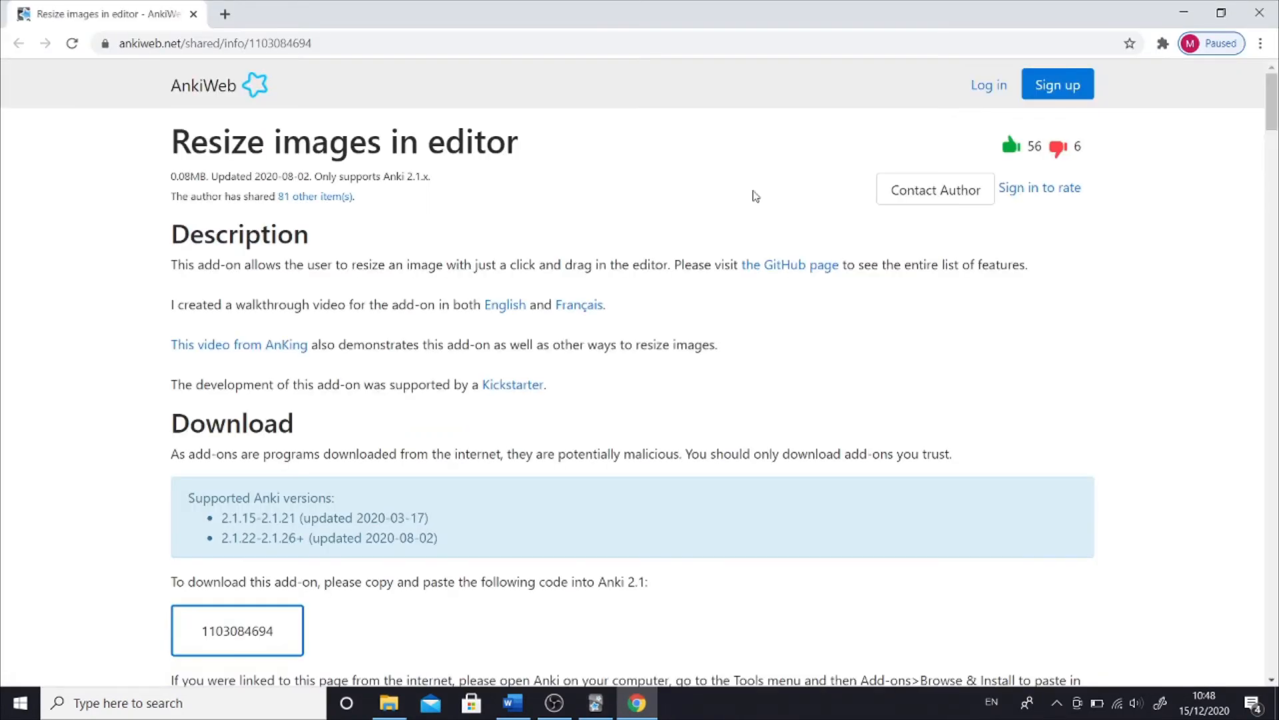
click(594, 702)
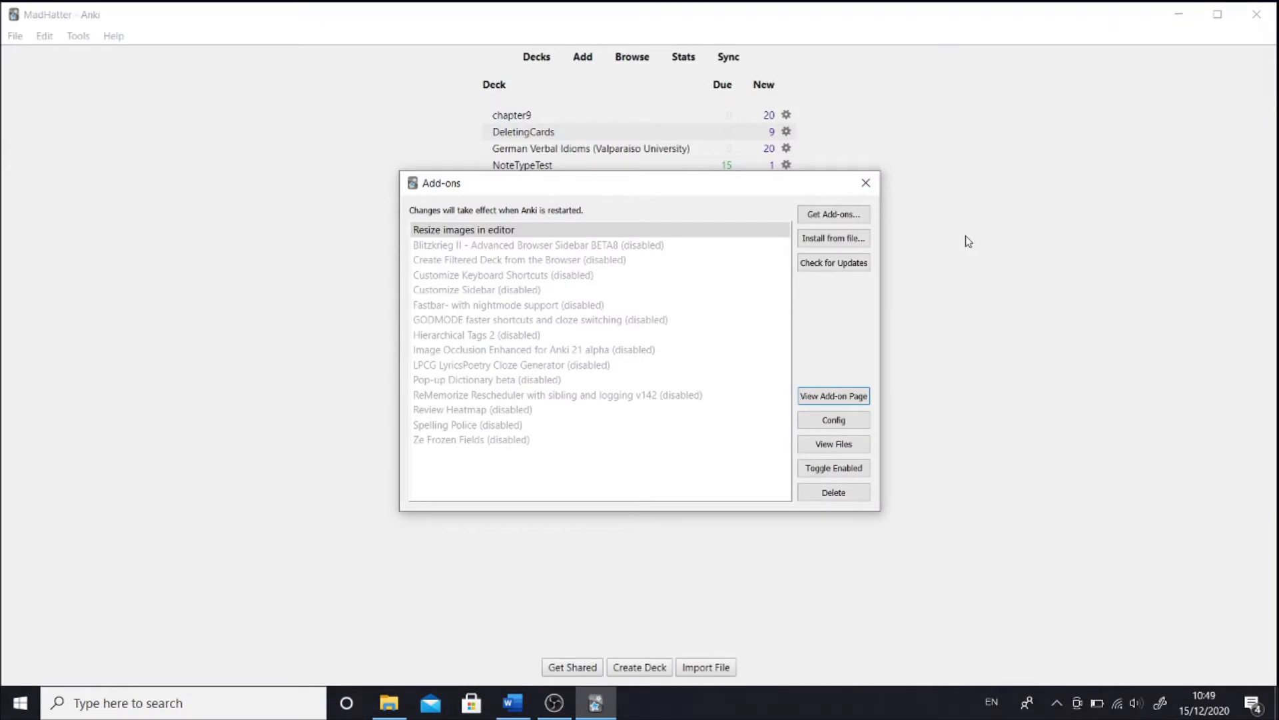
click(833, 262)
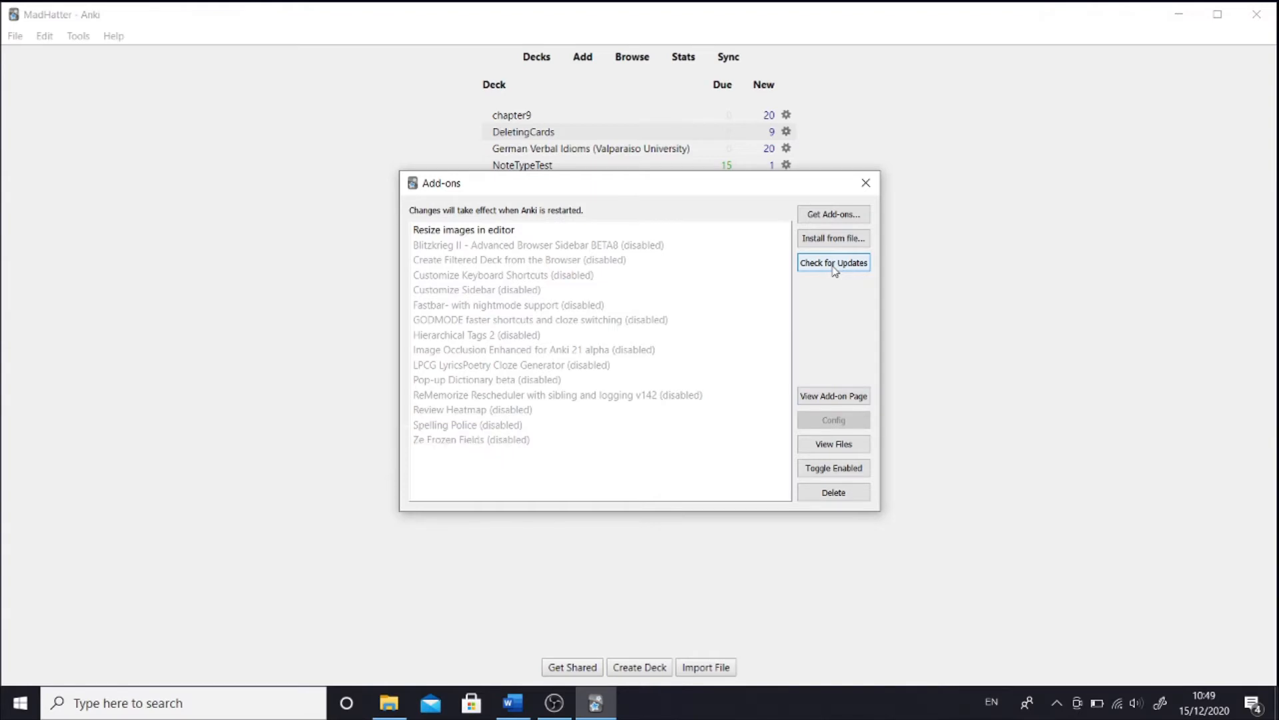
mouse_move(833, 238)
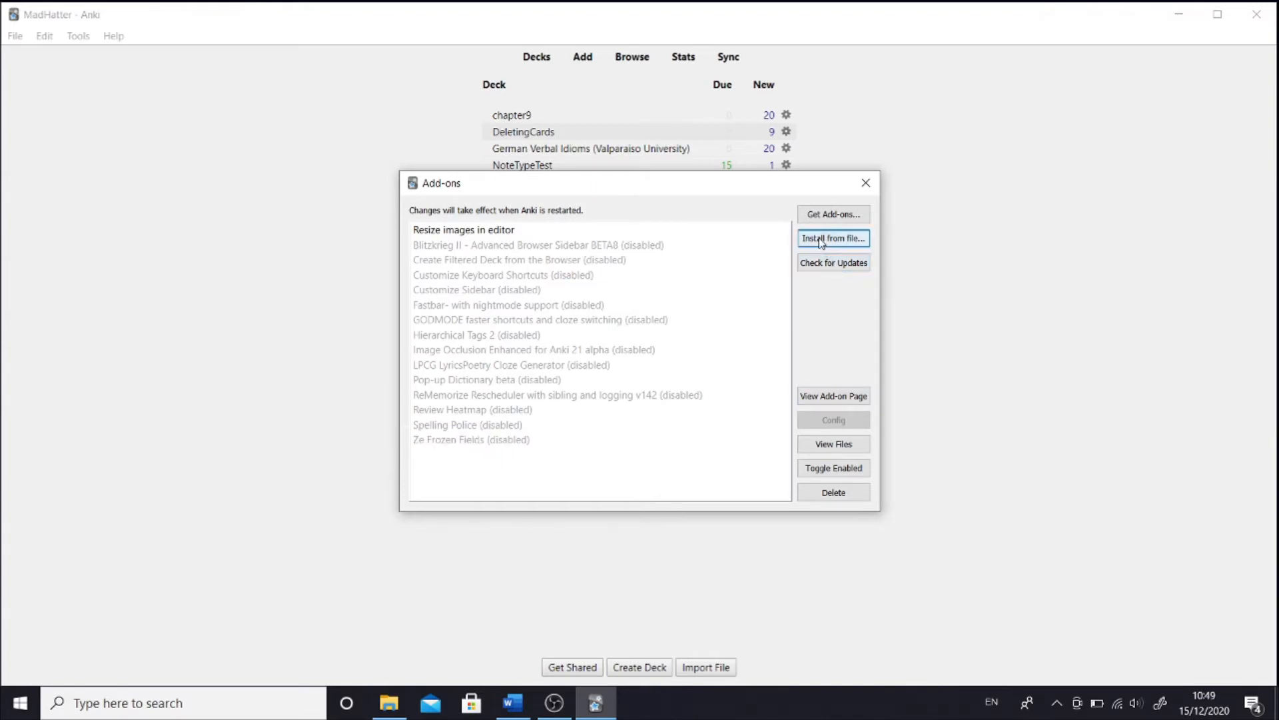
click(831, 237)
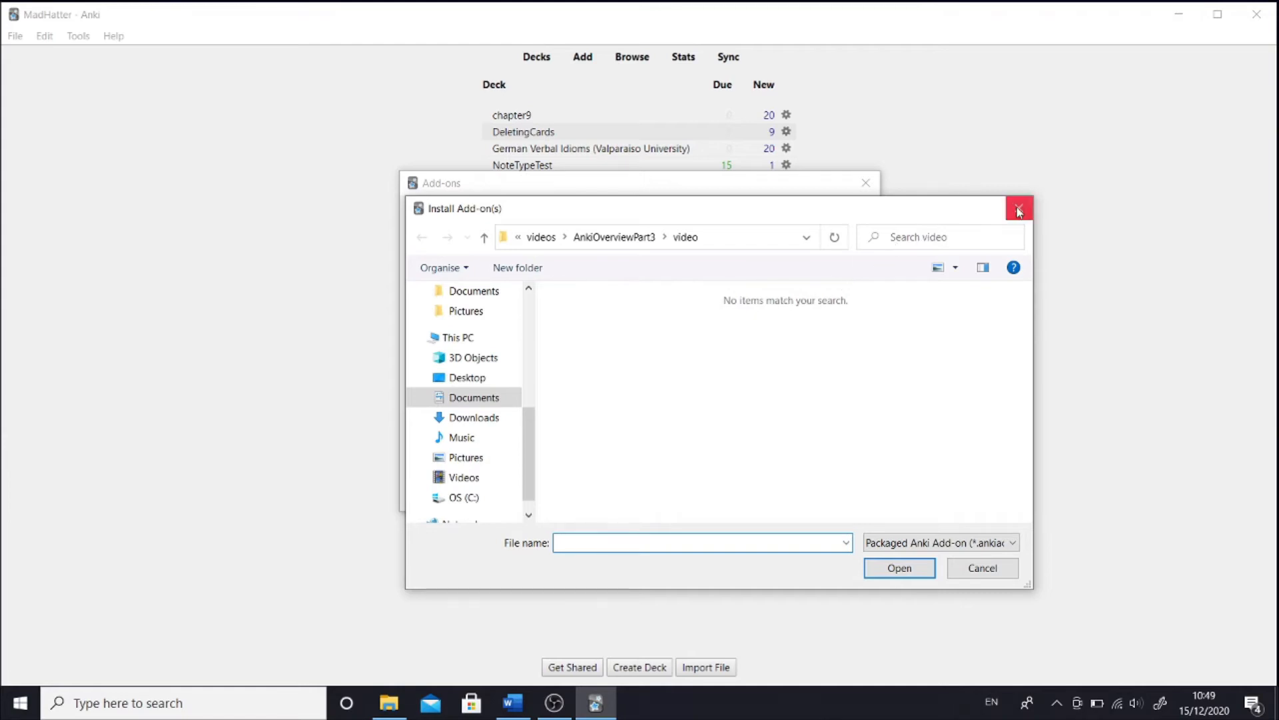
click(1019, 208)
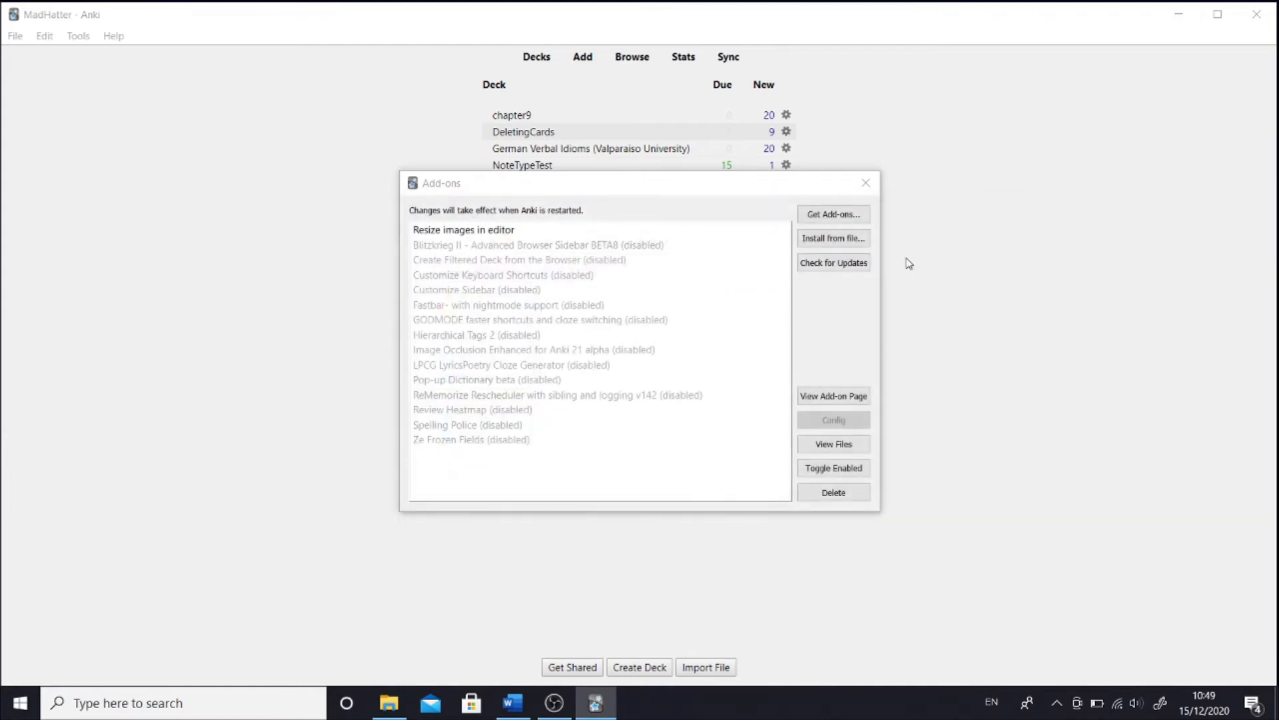
mouse_move(841, 298)
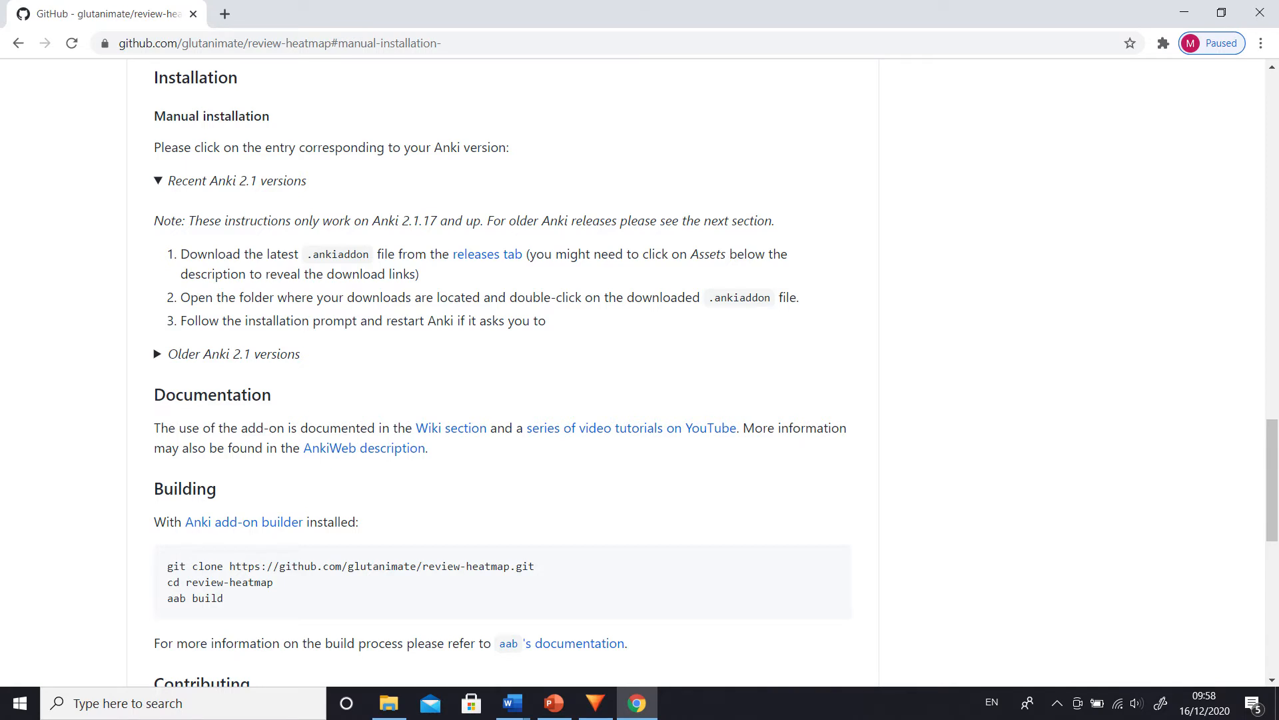
- Search 'anki' to reach the review-heatmap GitHub manual installation instructions
text(anki)
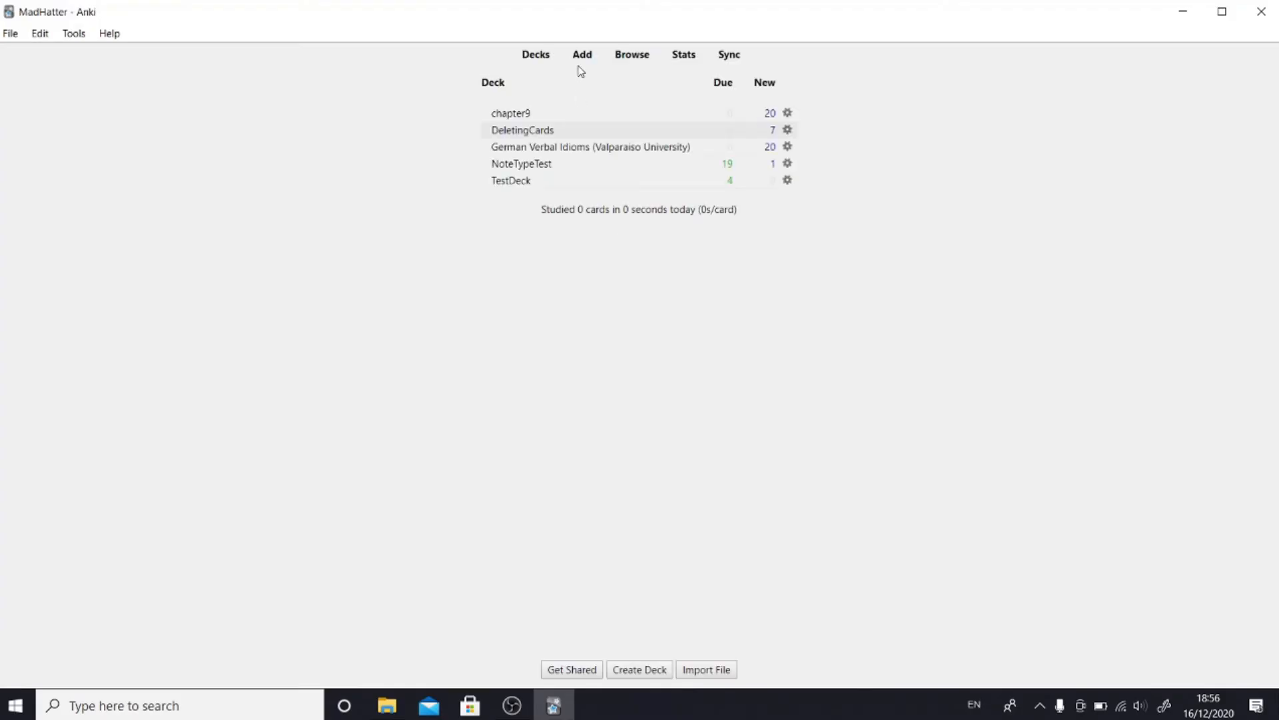
- Open a new note showing the large watermelon photo, return to the main window and the Tools menu
click(583, 54)
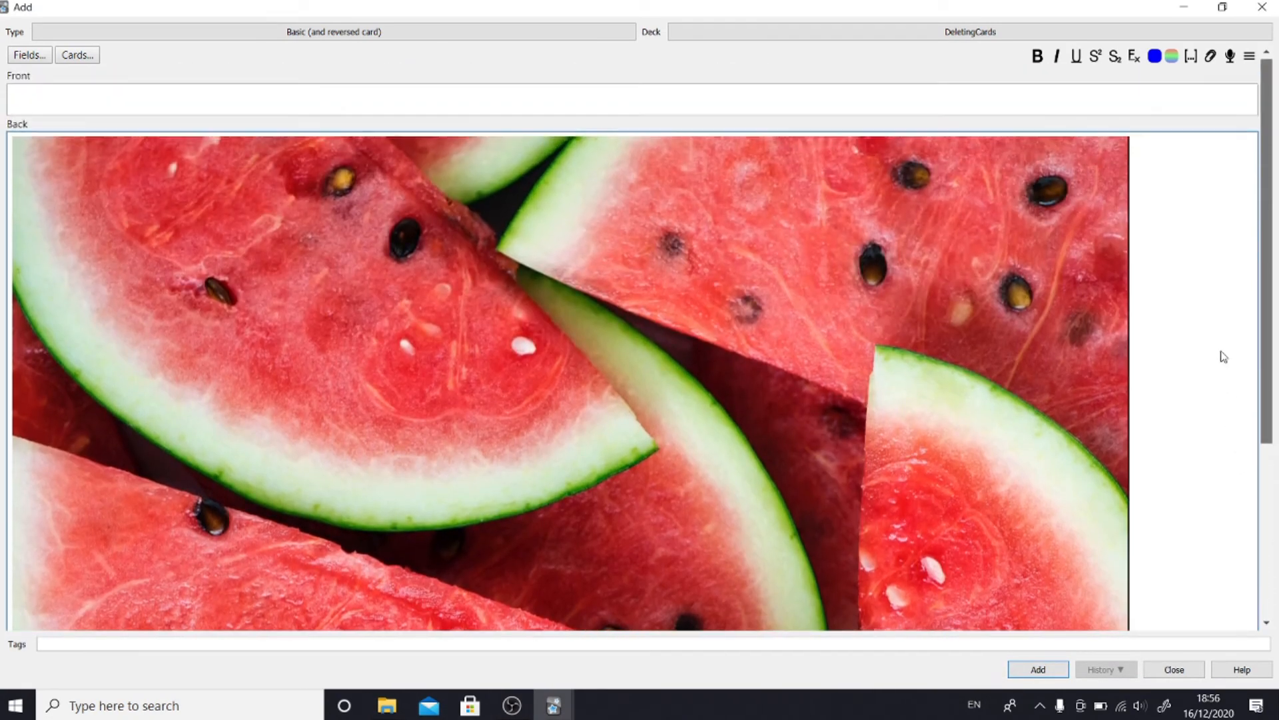
click(73, 34)
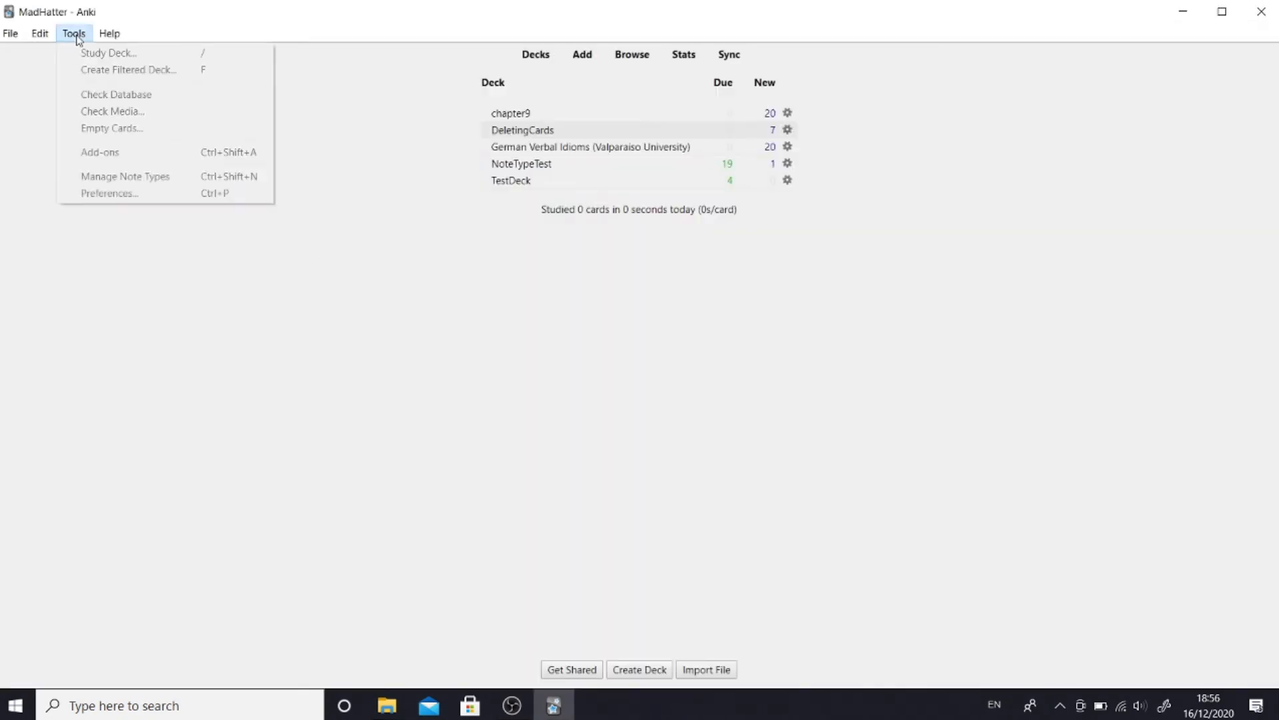
click(99, 152)
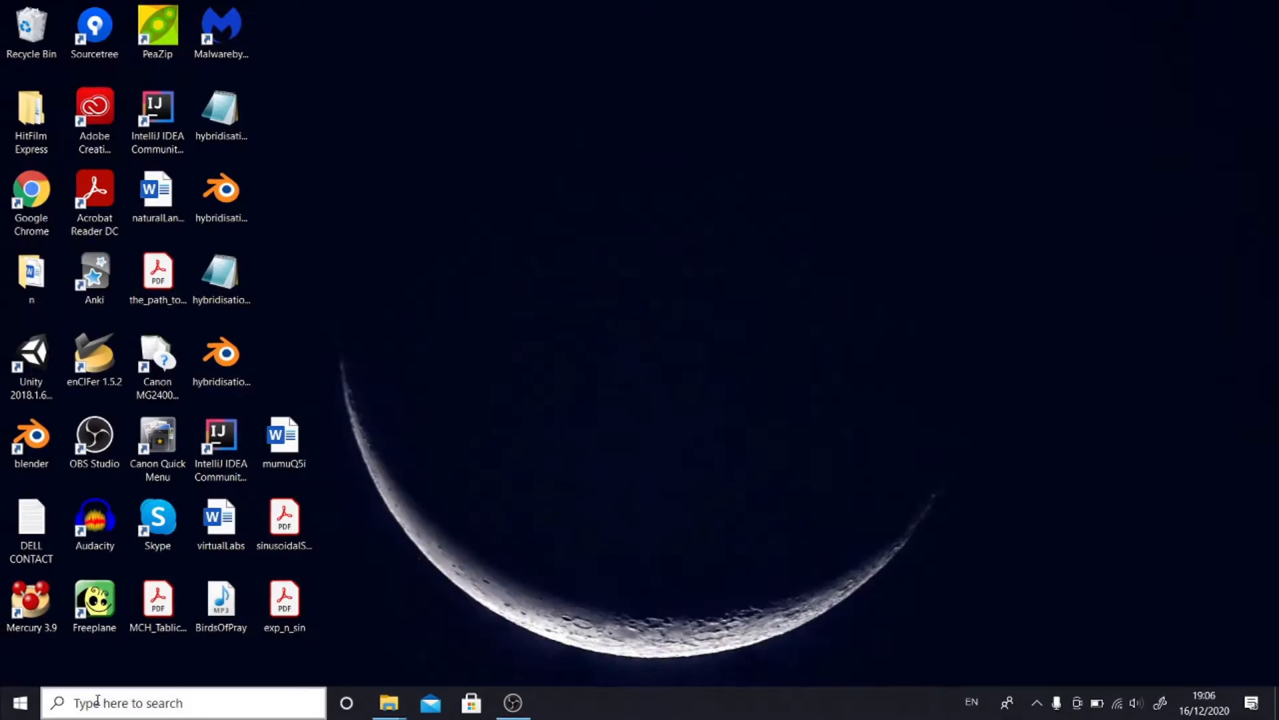
- Relaunch Anki from the desktop and start a new note showing the watermelon photo in Back
double_click(95, 278)
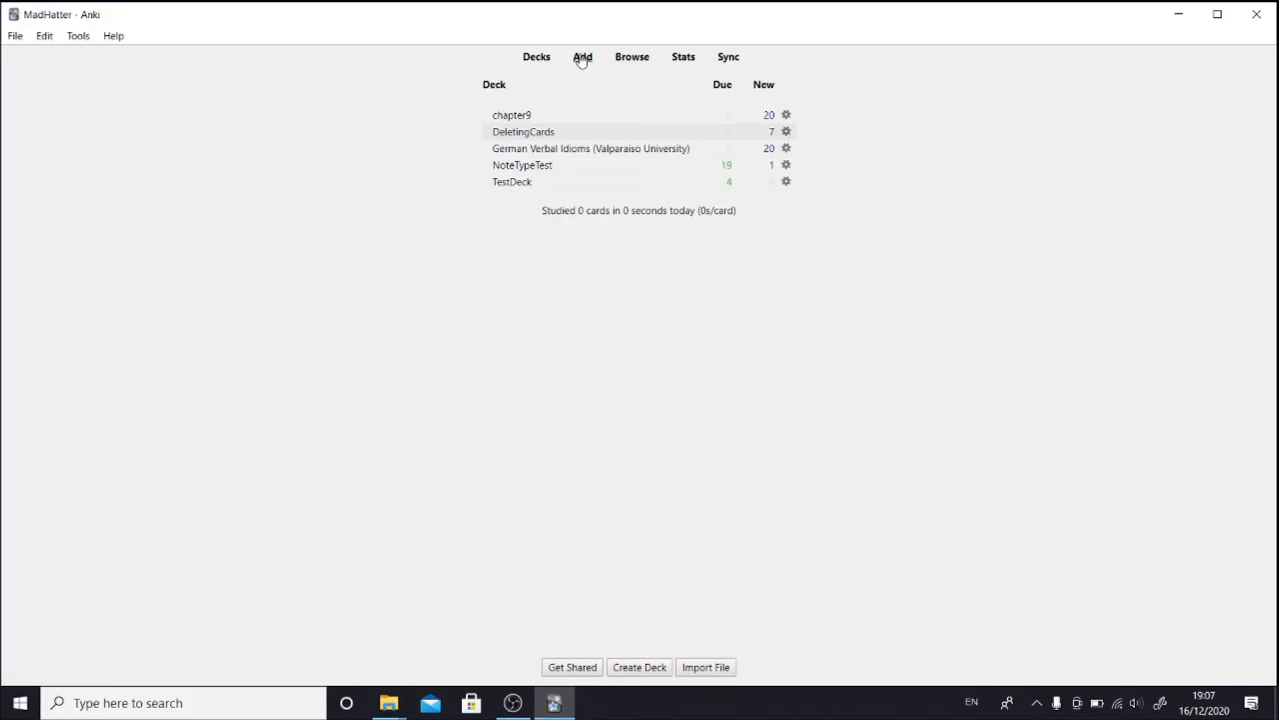
click(582, 56)
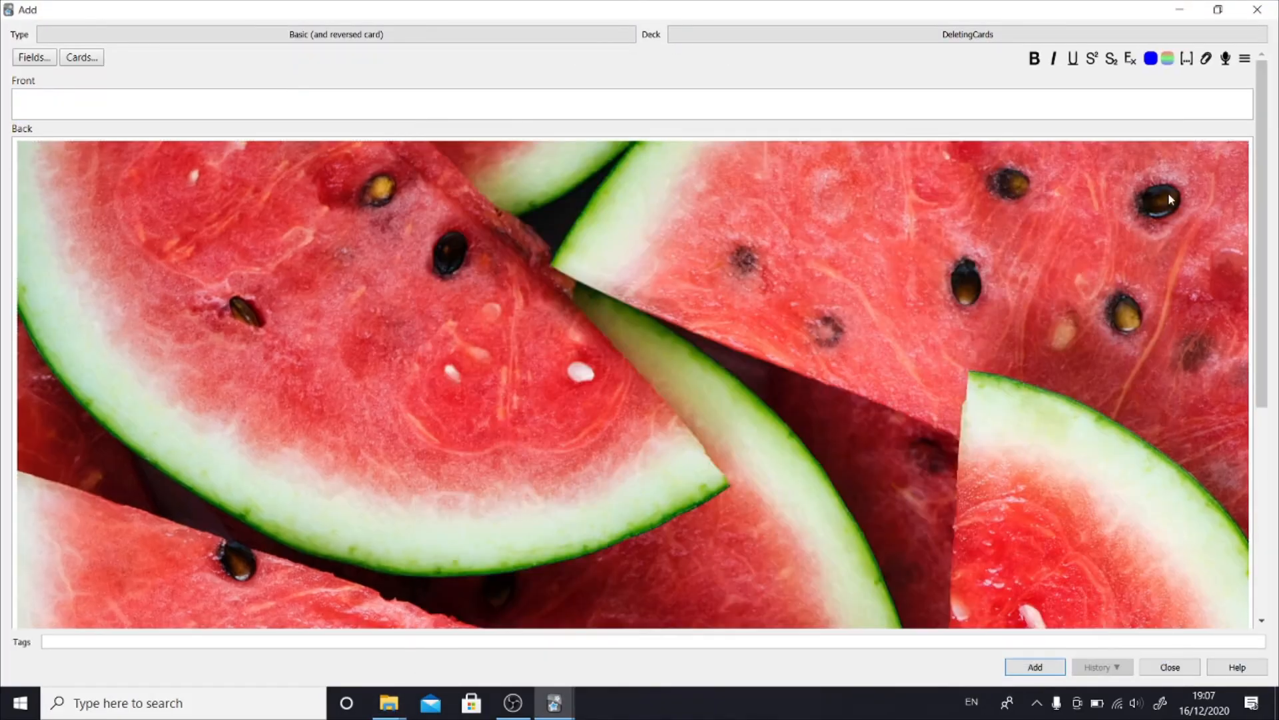